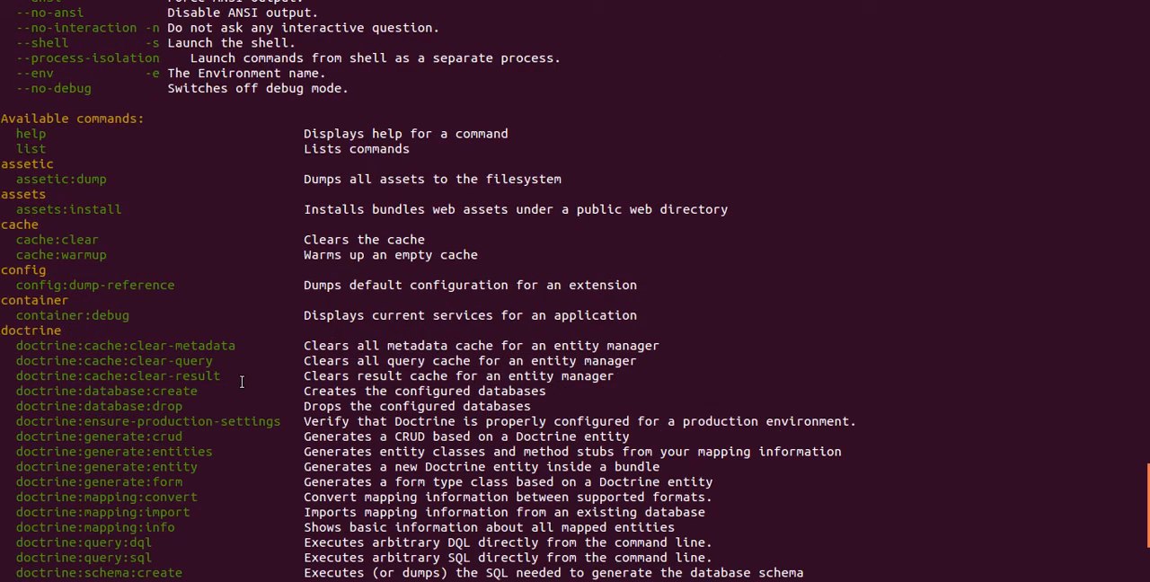
# - Run doctrine:generate:entity for ZenvaWorkoutBundle:Workout, keeping the default annotation mapping format
pyautogui.scroll(-3)
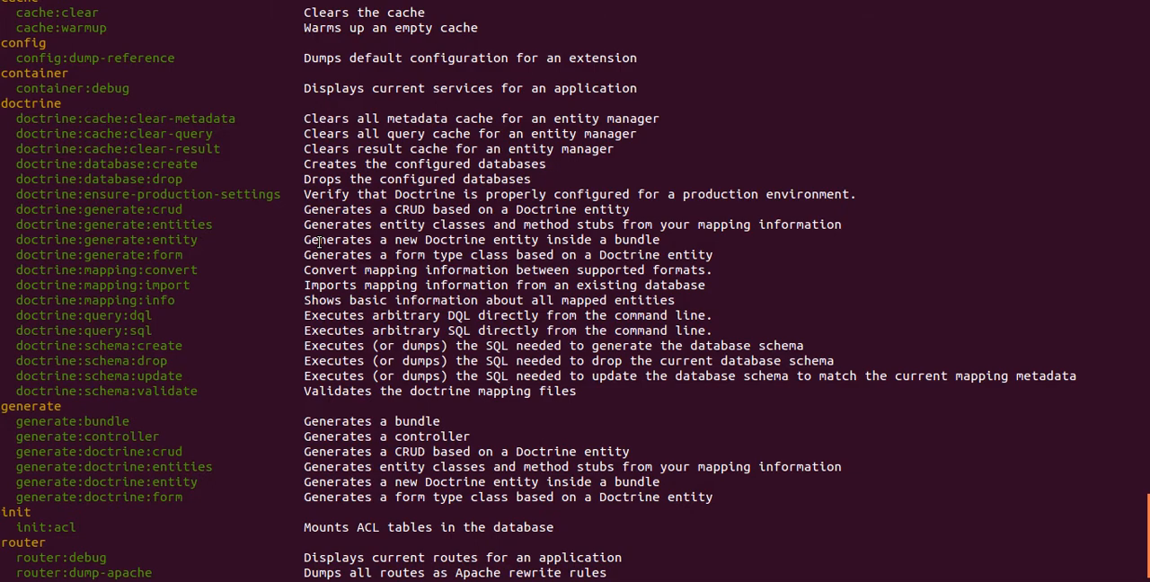
pyautogui.moveTo(317, 243)
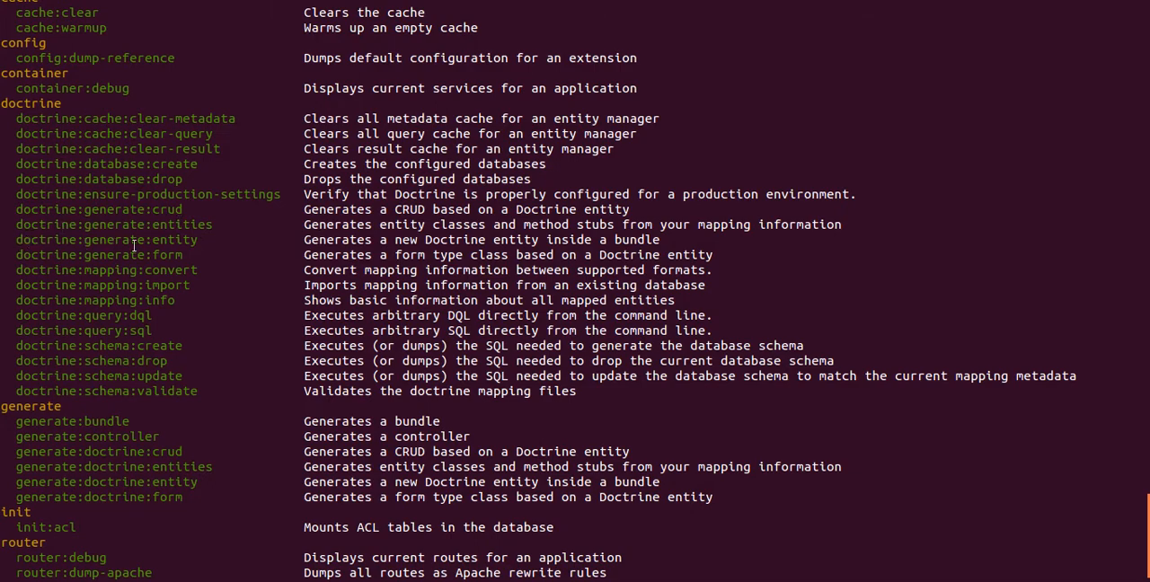
pyautogui.scroll(-3)
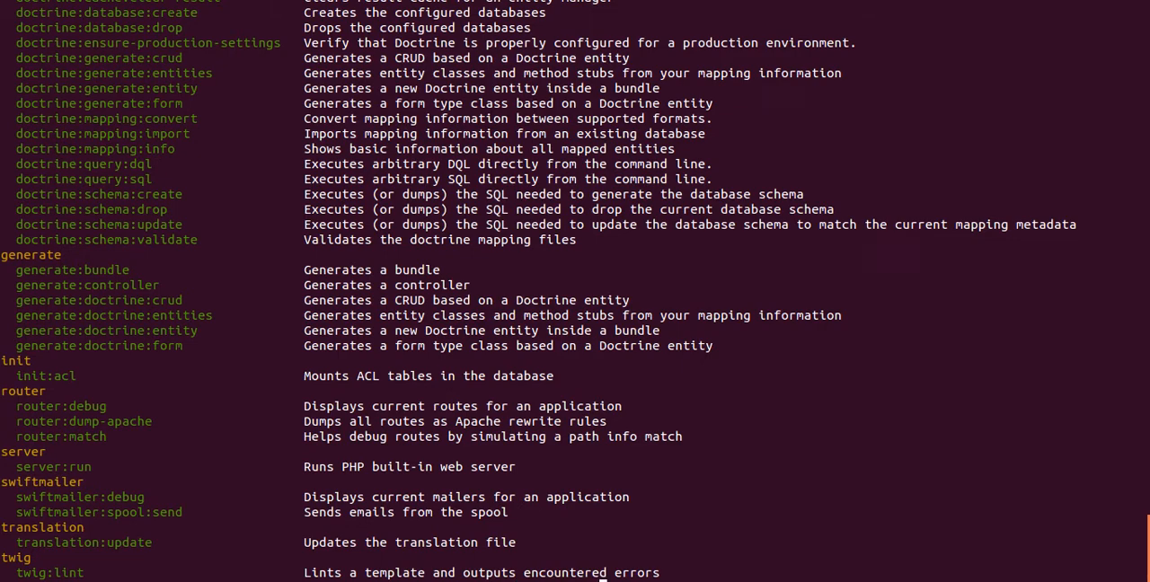
pyautogui.write('php app/console doctrine:generate:entity')
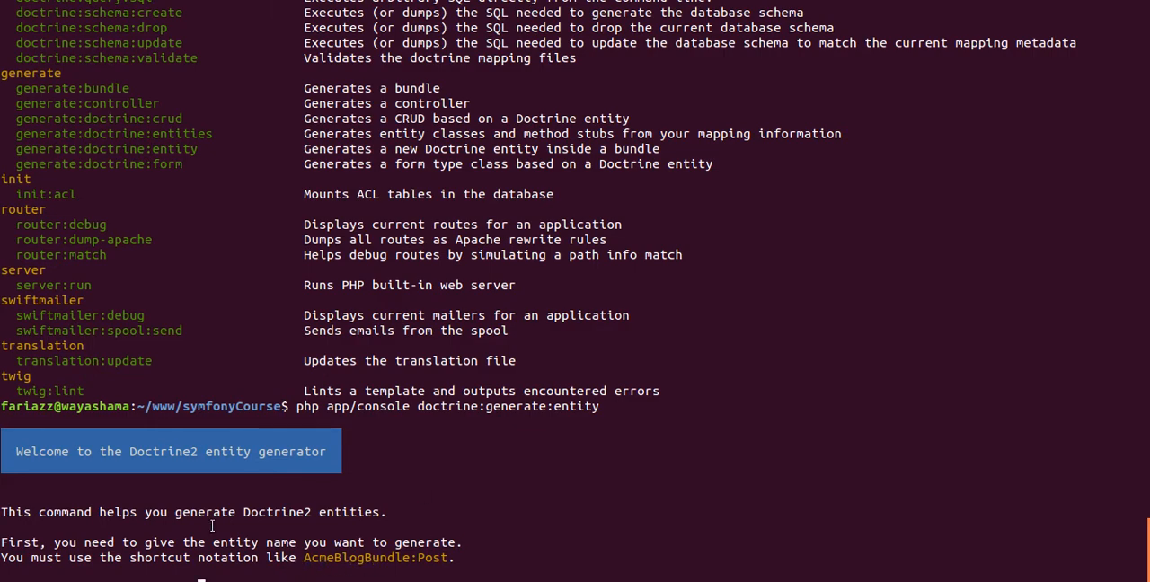
pyautogui.moveTo(342, 575)
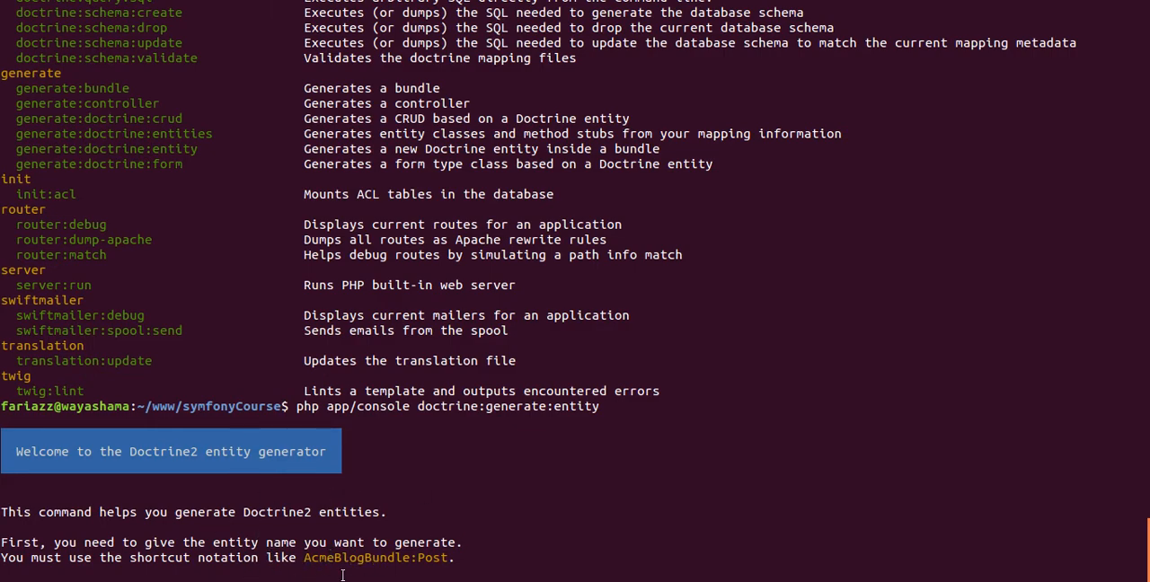
pyautogui.moveTo(719, 478)
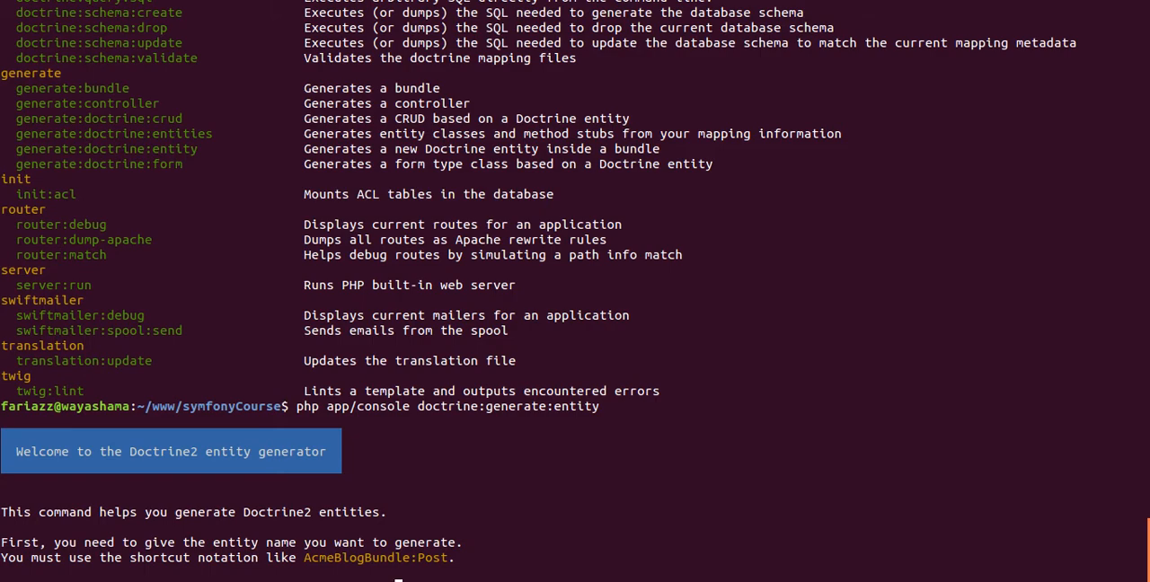
pyautogui.write('ZenvaWorkoutBundle:Workout')
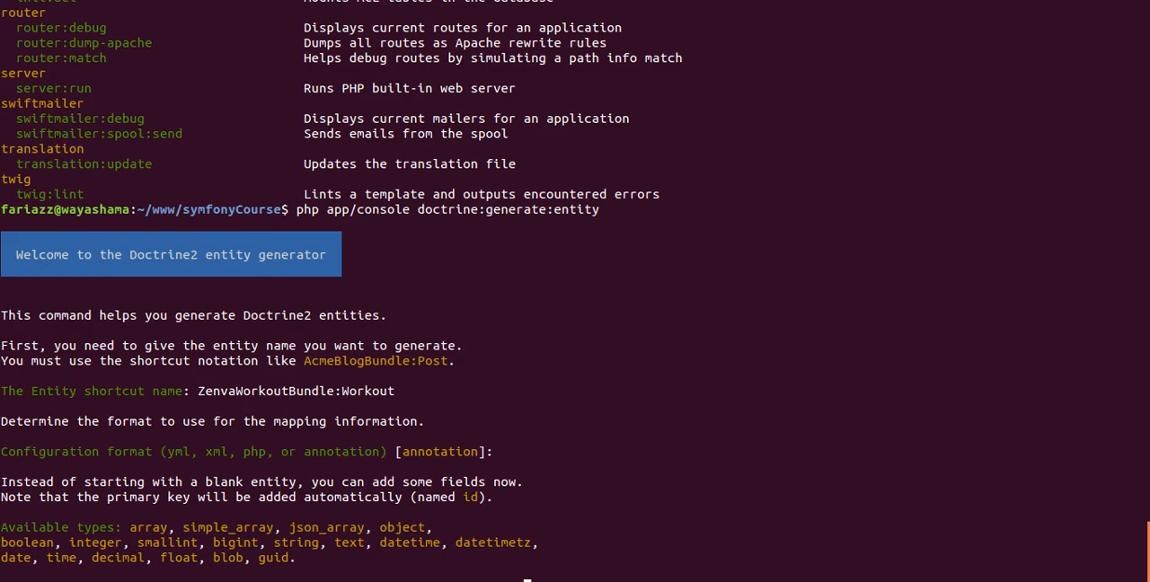
# - Add occurrenceDate (date) and activity (string, 255) fields, then confirm generation with yes
pyautogui.write('occurrenceDate')
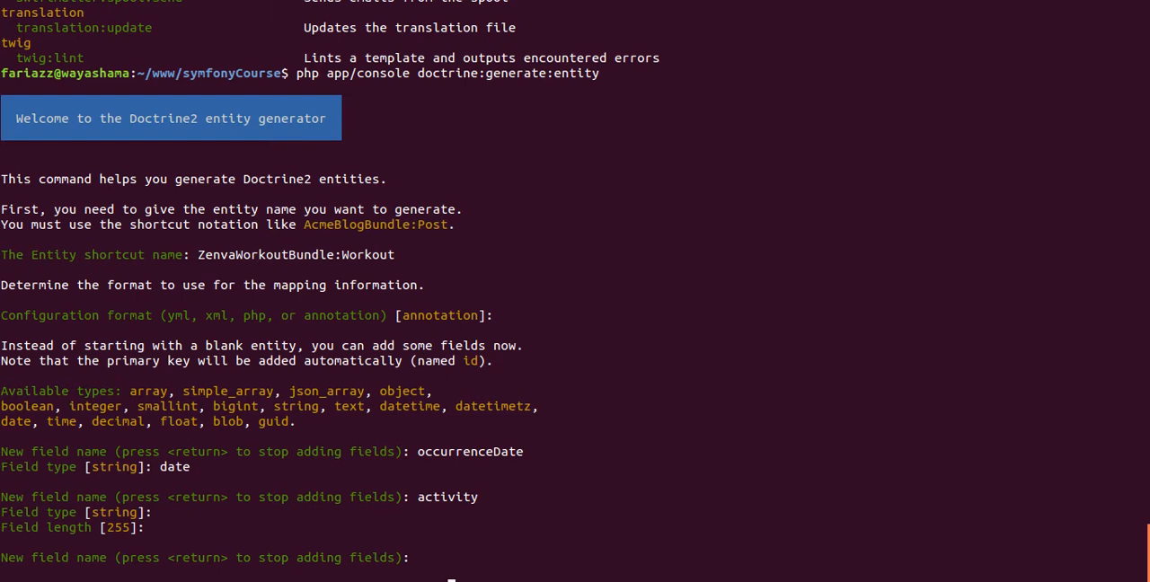
pyautogui.write('yes')
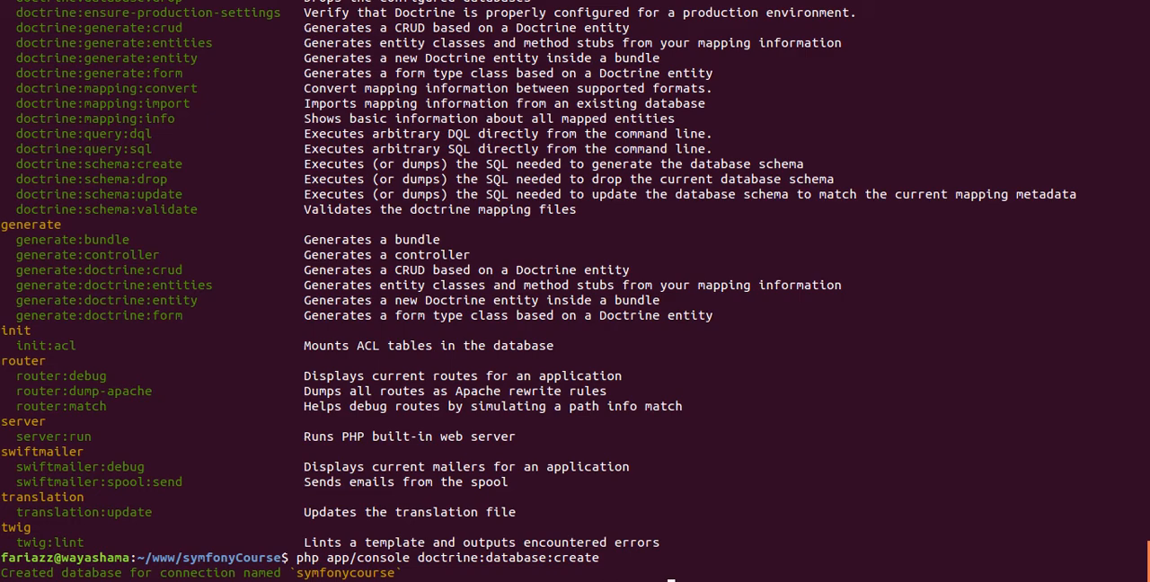
pyautogui.moveTo(508, 579)
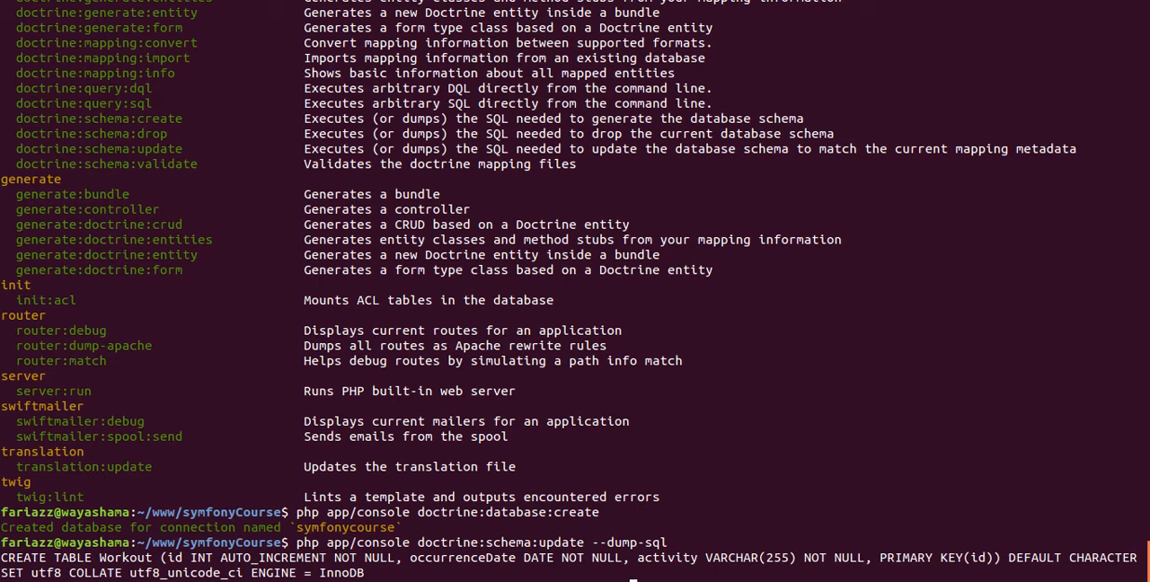
# - Force the Doctrine schema update to create the Workout table, then switch to the browser
pyautogui.write('php app/console doctrine:schema:update --force')
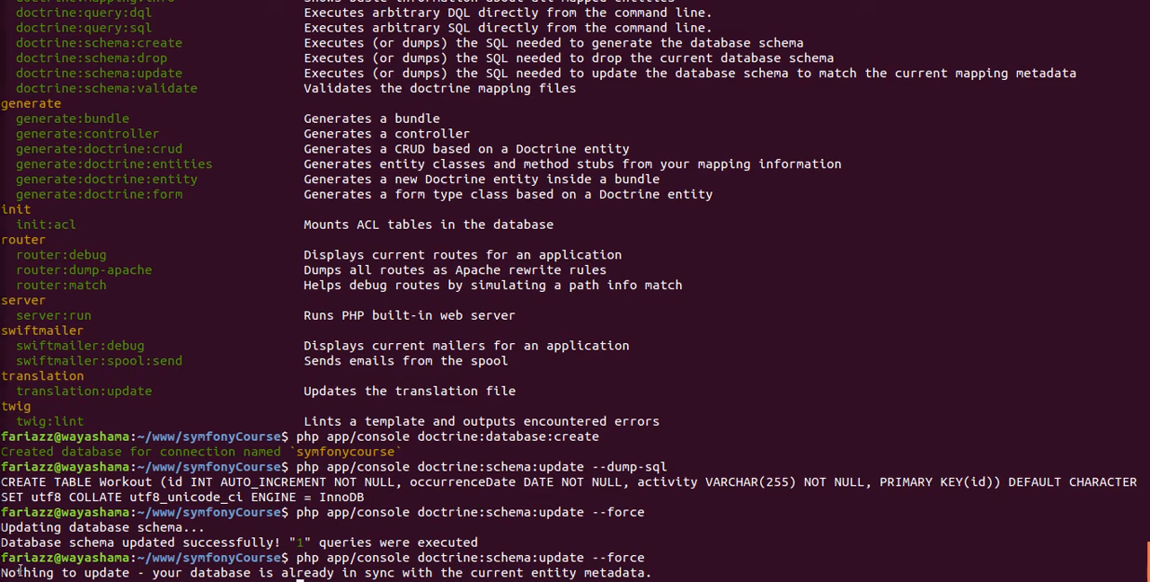
pyautogui.press('alt+Tab')
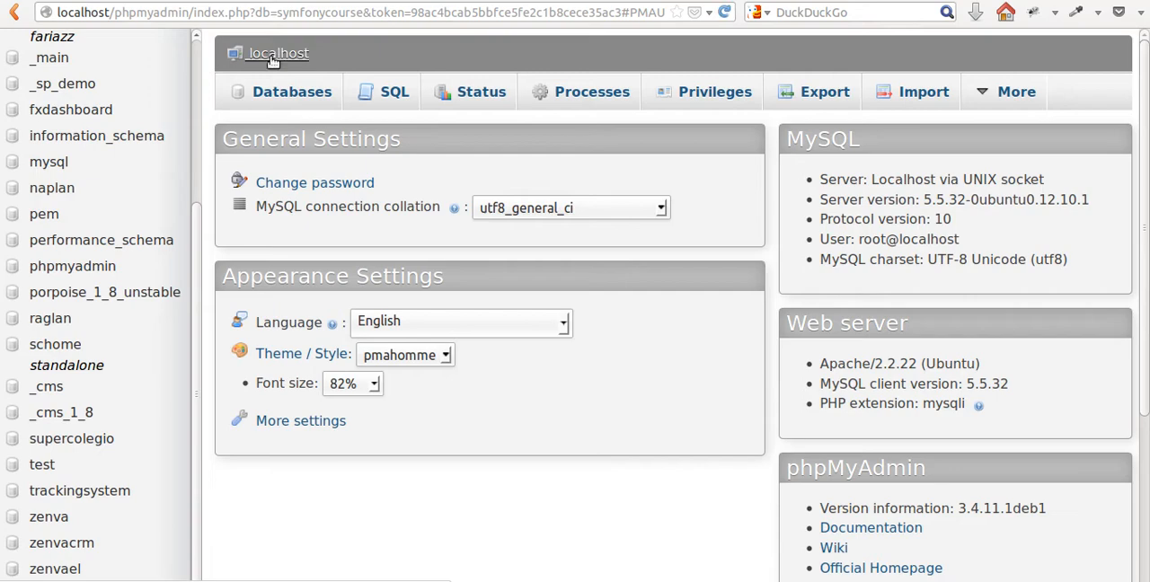
pyautogui.moveTo(298, 79)
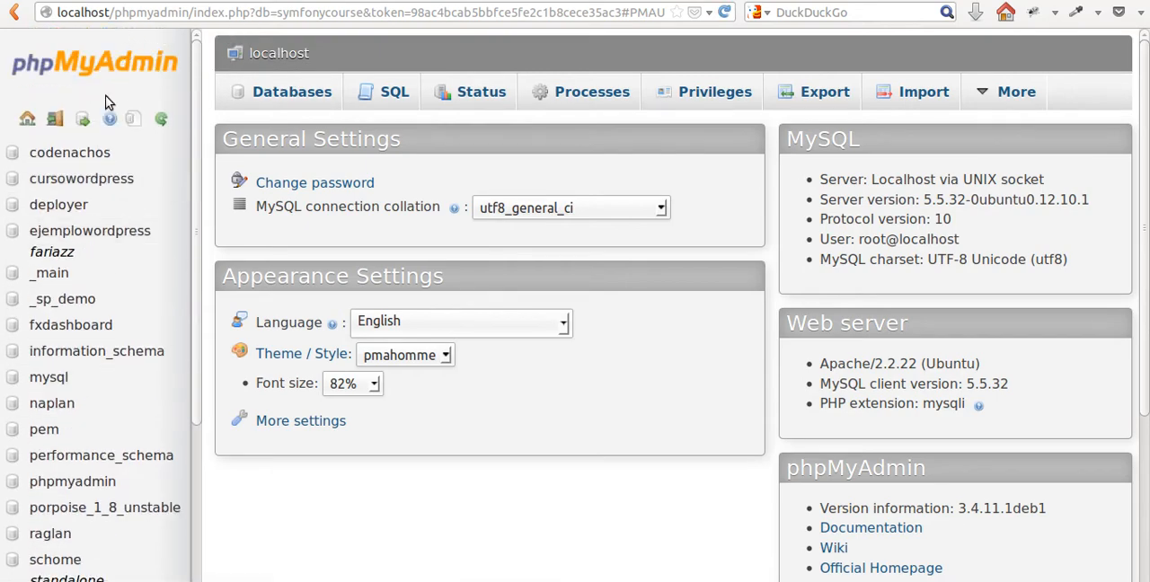
# - Refresh phpMyAdmin's database list and open symfonycourse to view its empty Workout table
pyautogui.click(265, 11)
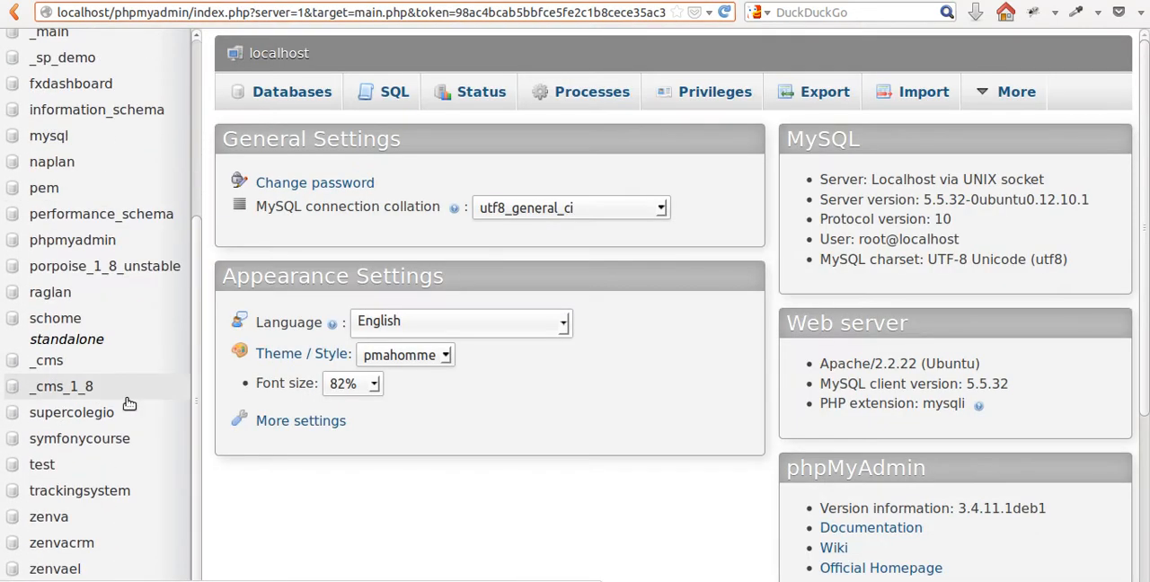
pyautogui.click(79, 439)
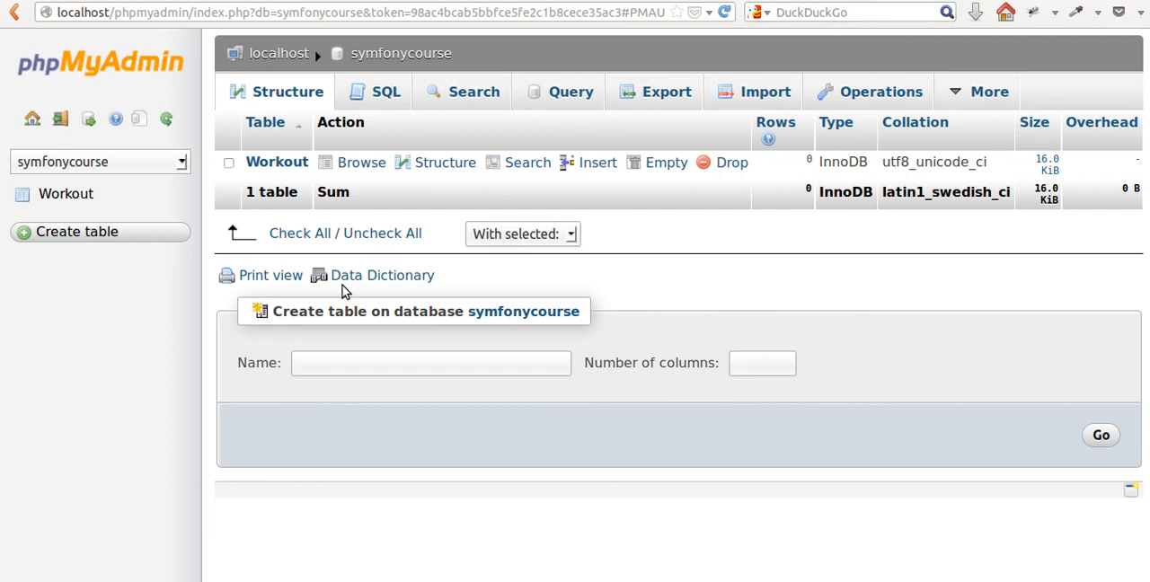
pyautogui.click(277, 162)
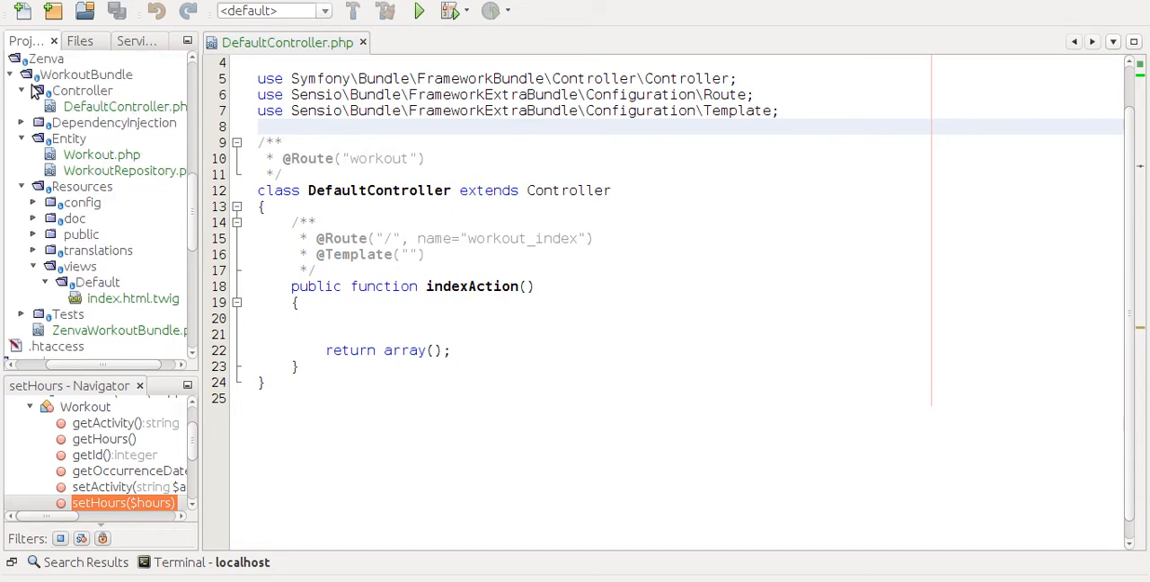
# - Open WorkoutRepository.php and Workout.php from the bundle's Entity folder in NetBeans
pyautogui.click(68, 138)
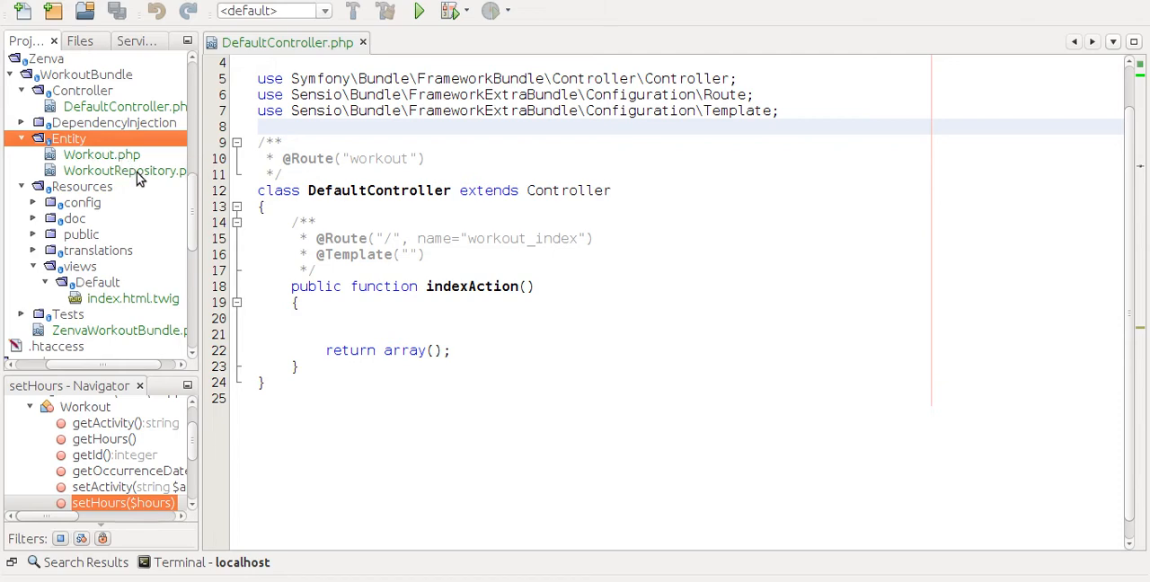
pyautogui.doubleClick(124, 170)
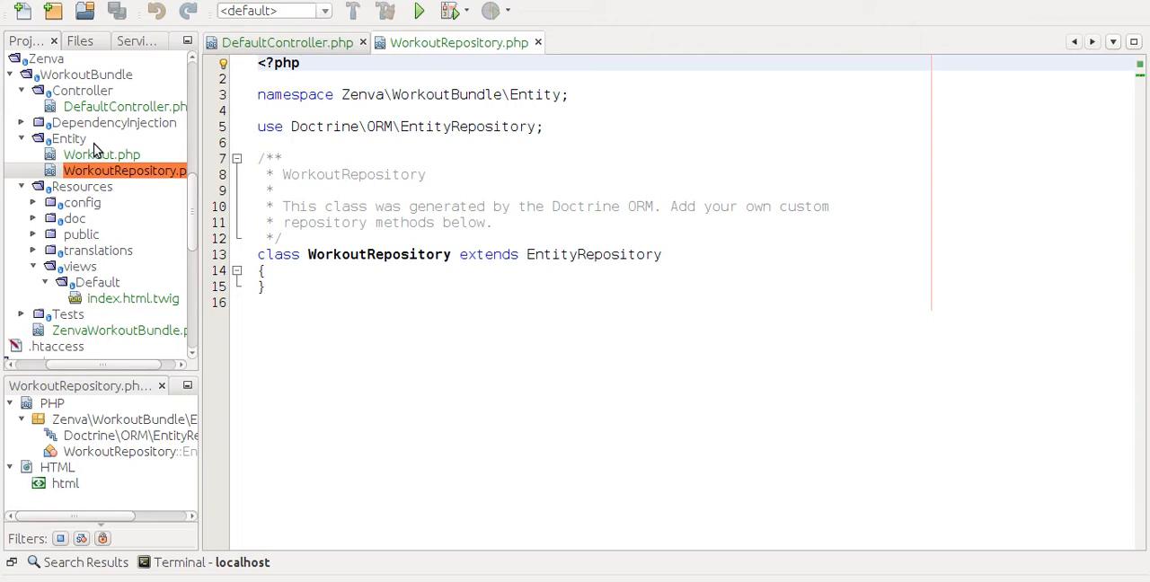
pyautogui.doubleClick(101, 154)
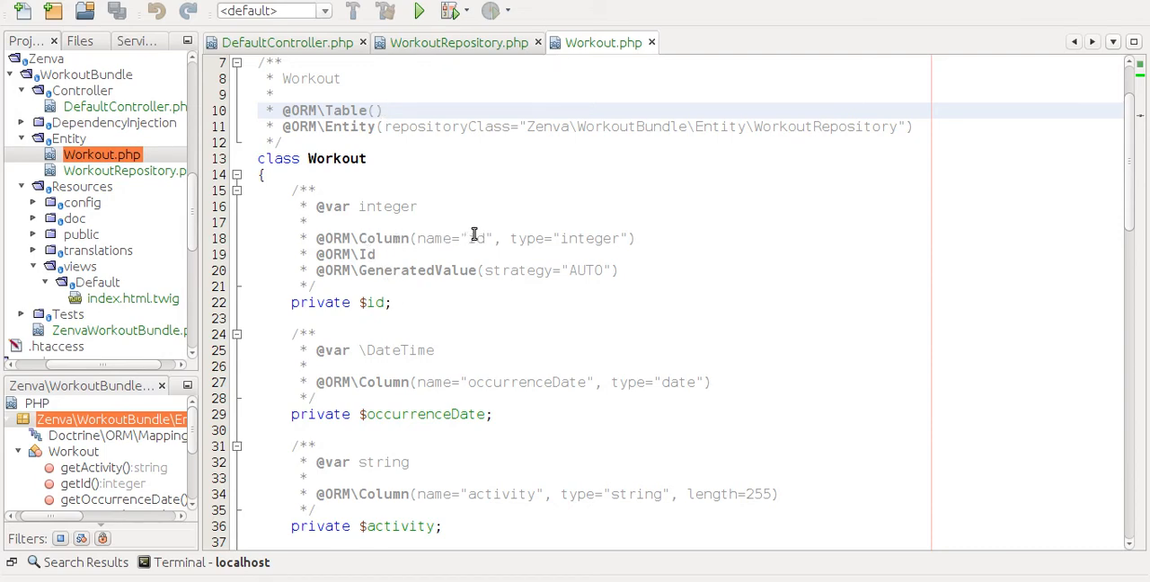
# - Review the id and occurrenceDate mappings and the generated getters and setters in Workout.php
pyautogui.doubleClick(590, 238)
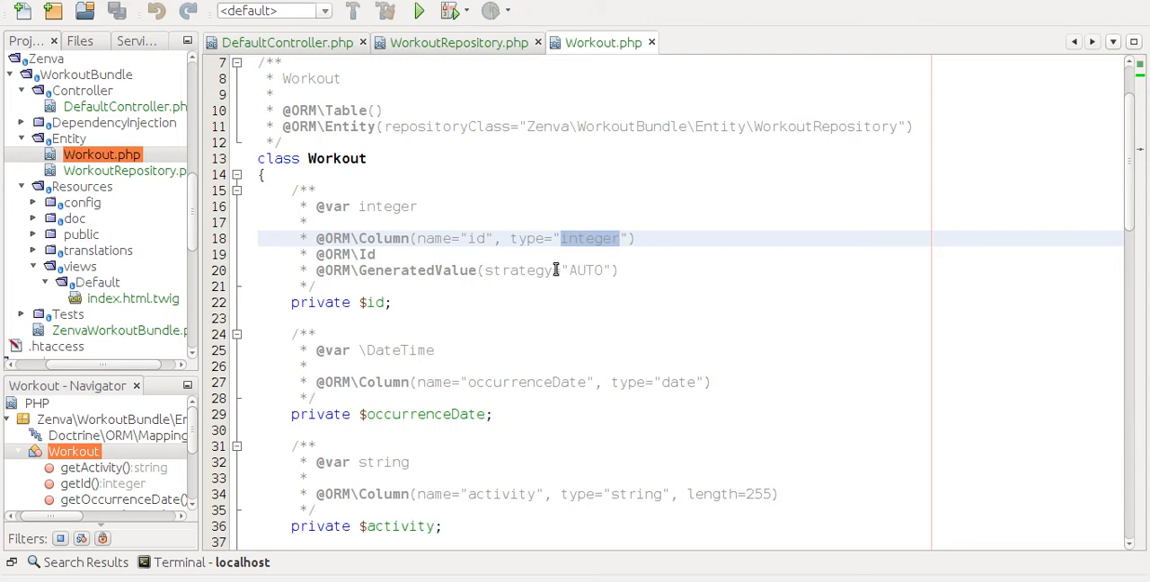
pyautogui.scroll(-3)
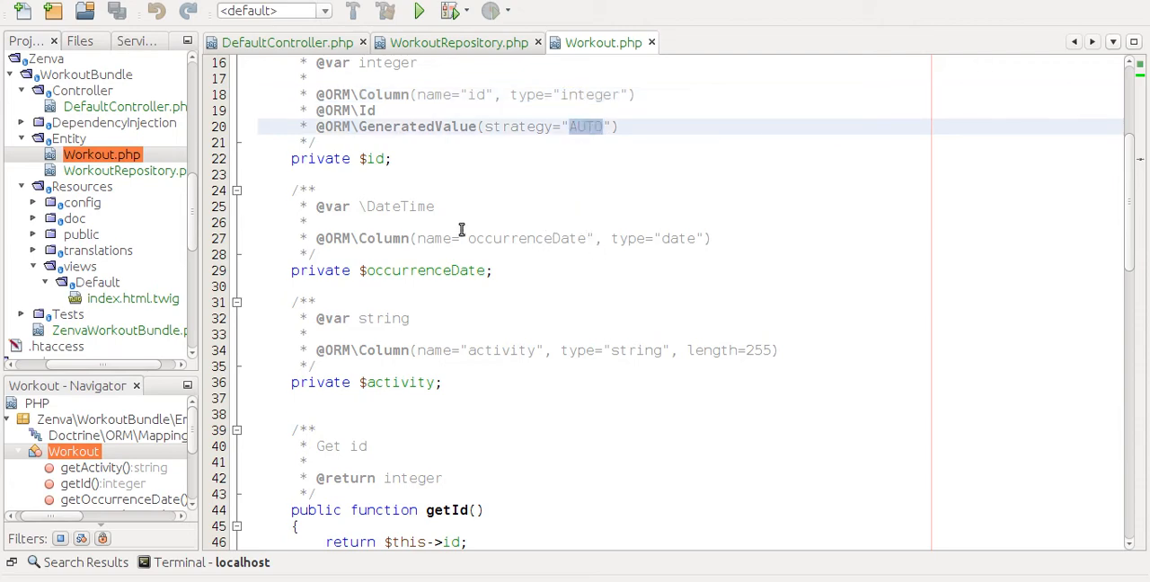
pyautogui.scroll(-3)
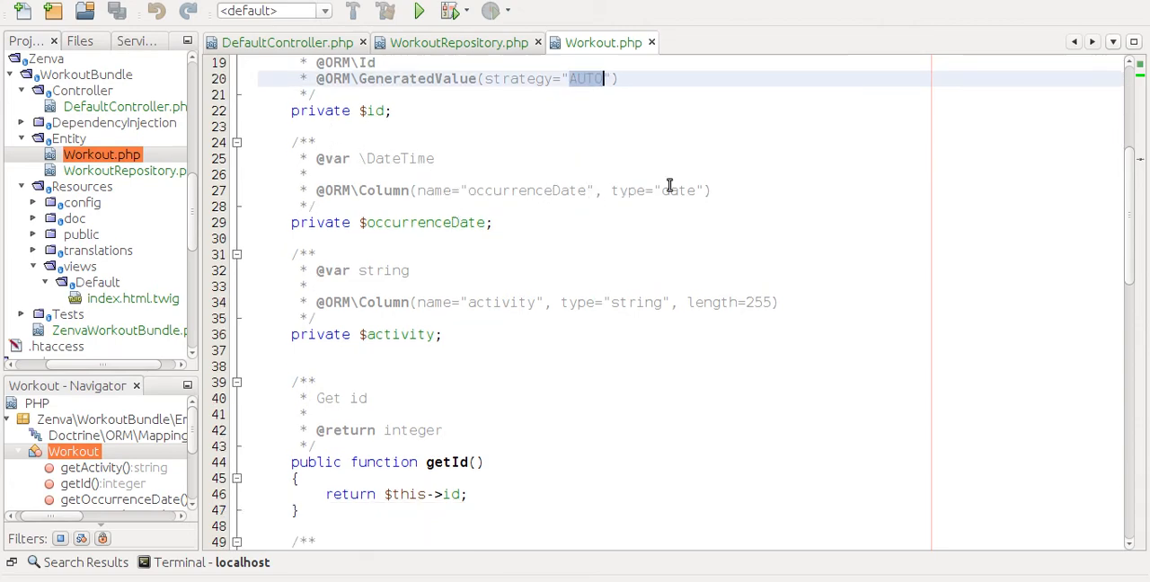
pyautogui.scroll(-3)
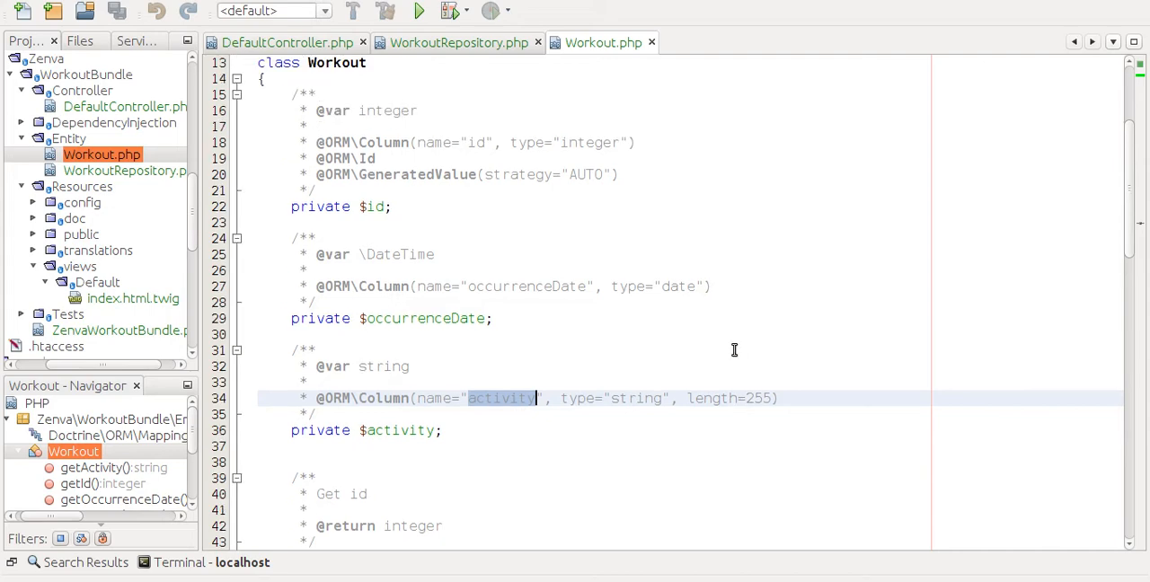
pyautogui.doubleClick(424, 318)
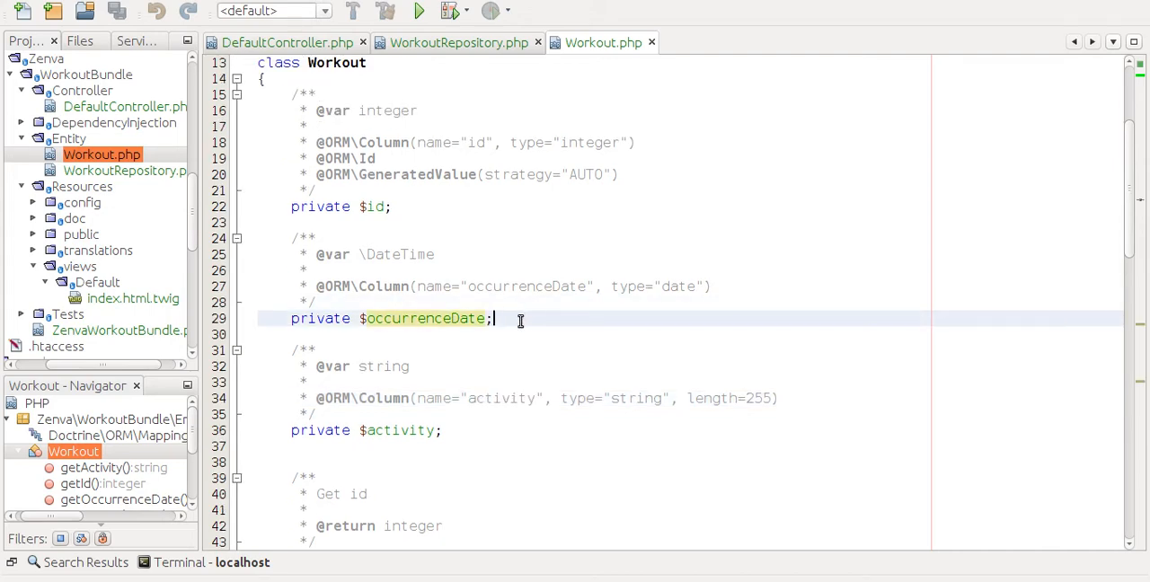
pyautogui.moveTo(617, 335)
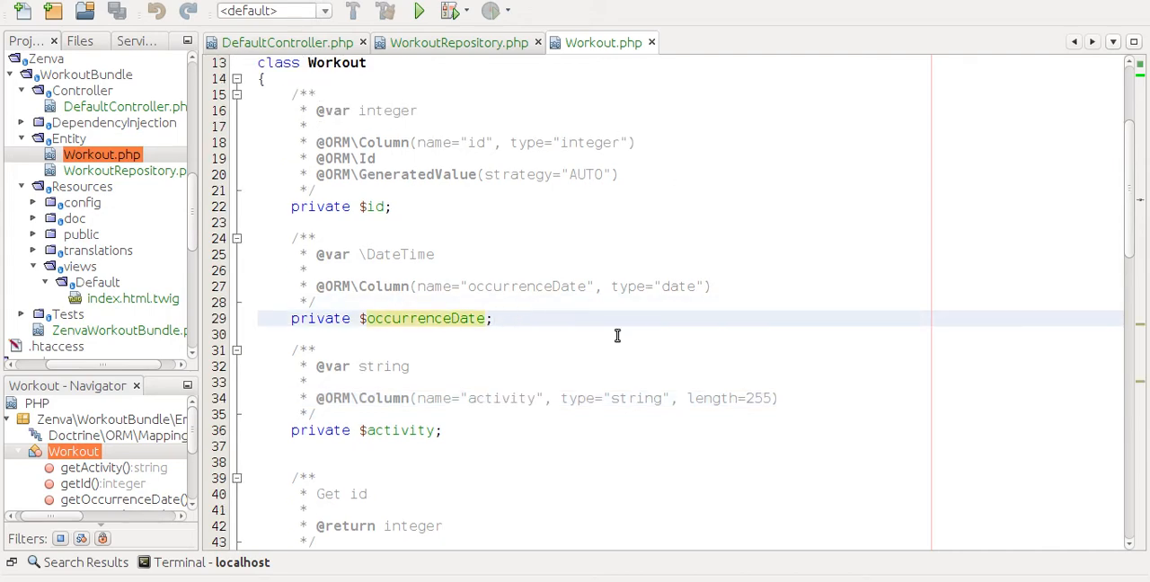
pyautogui.scroll(-3)
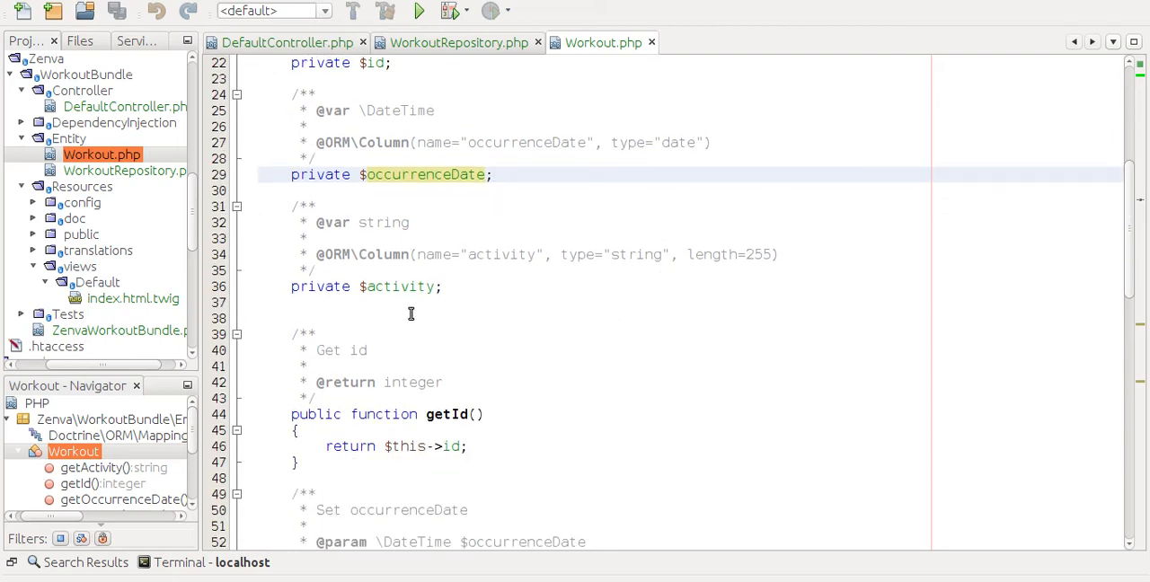
pyautogui.scroll(-3)
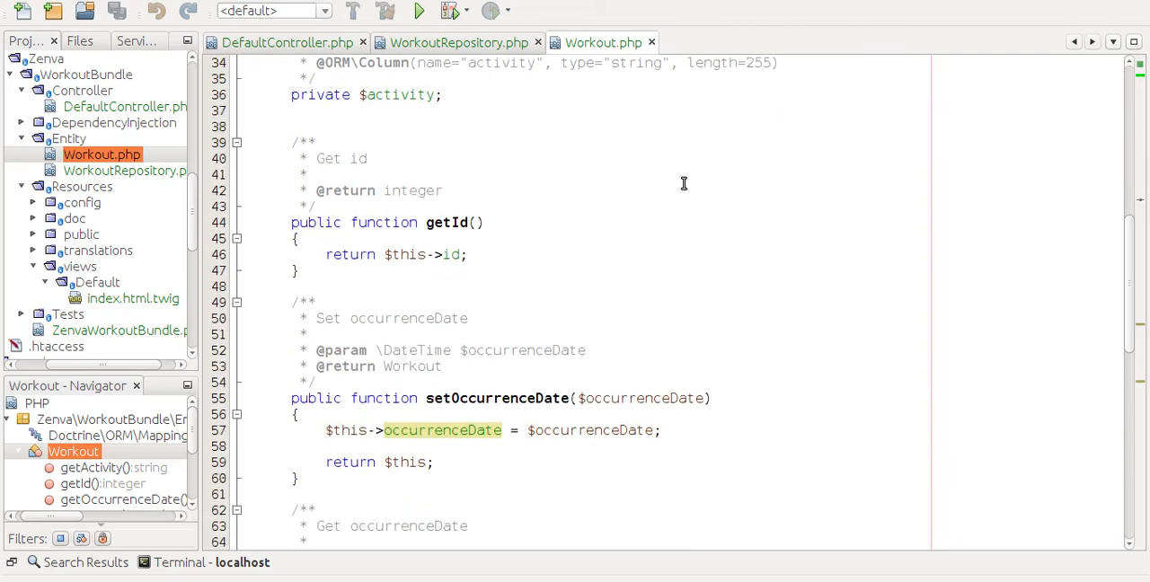
pyautogui.scroll(-3)
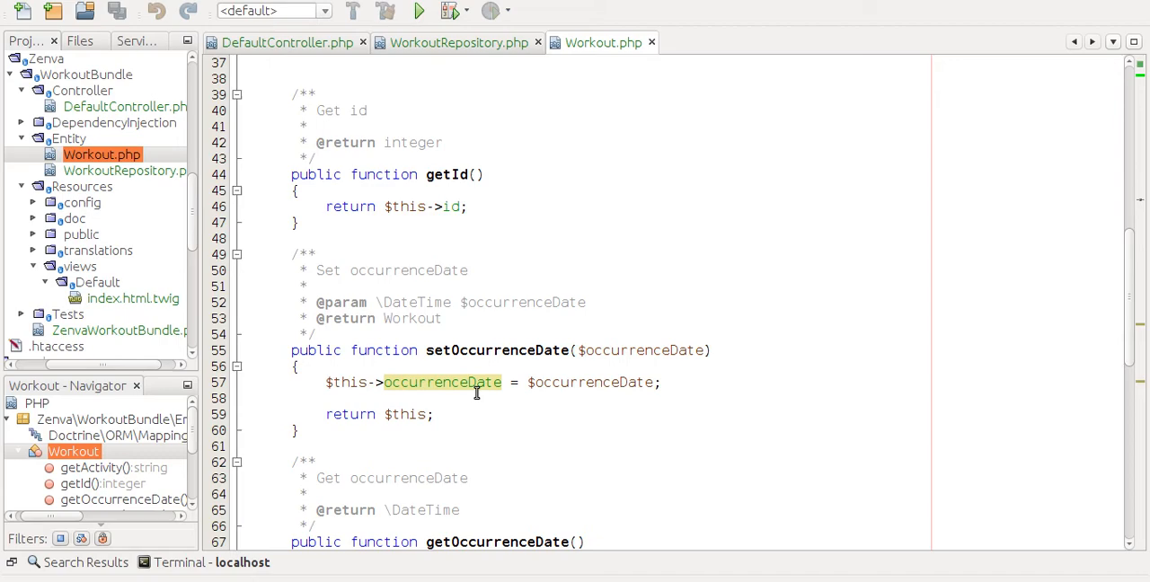
pyautogui.scroll(-3)
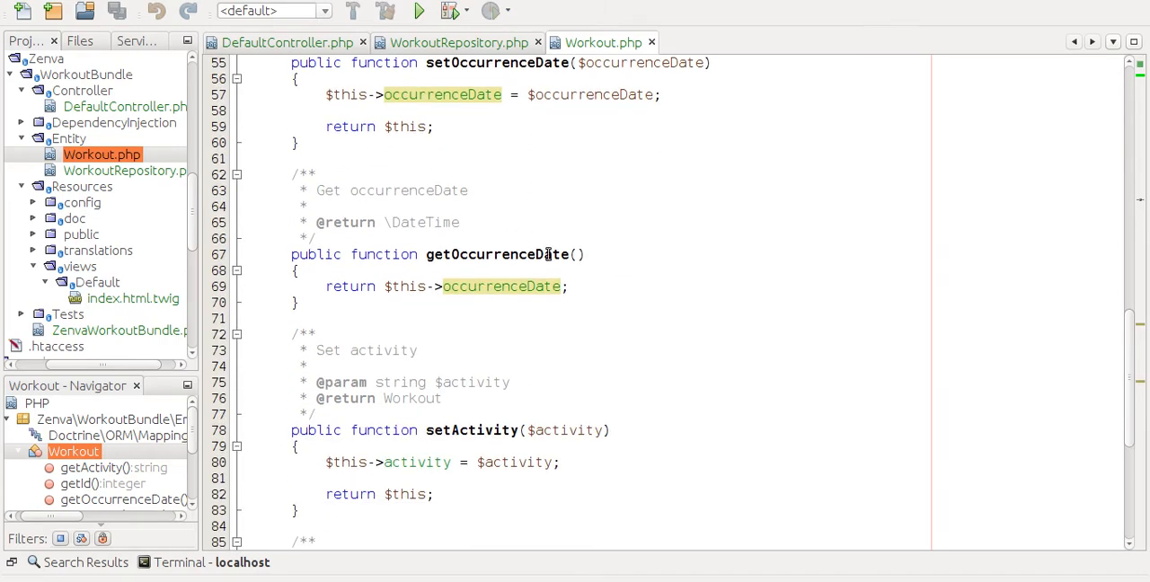
pyautogui.scroll(-3)
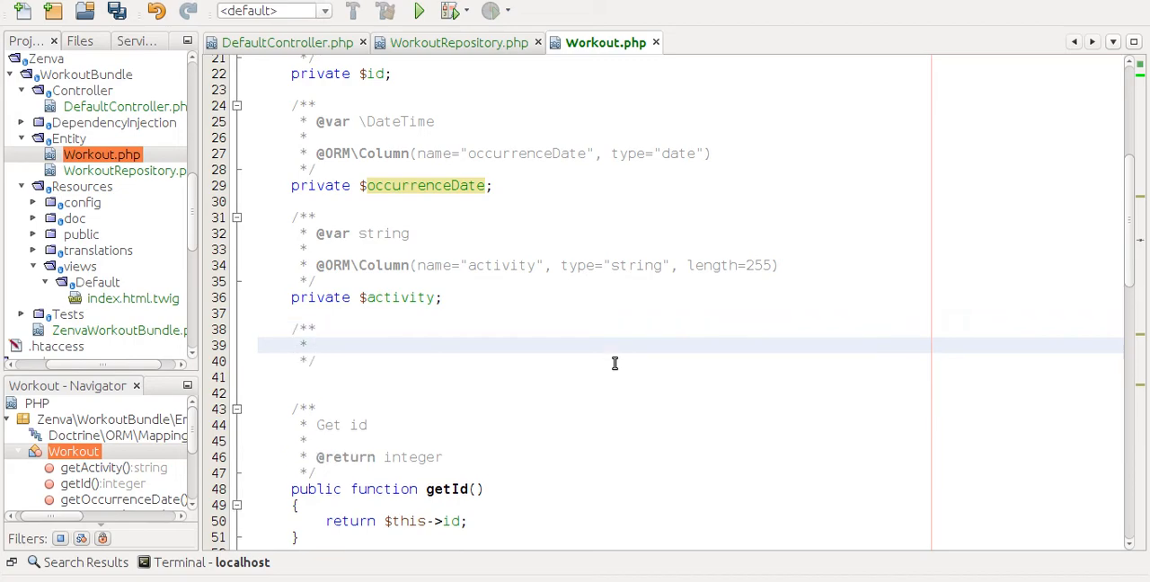
pyautogui.write('@ORM')
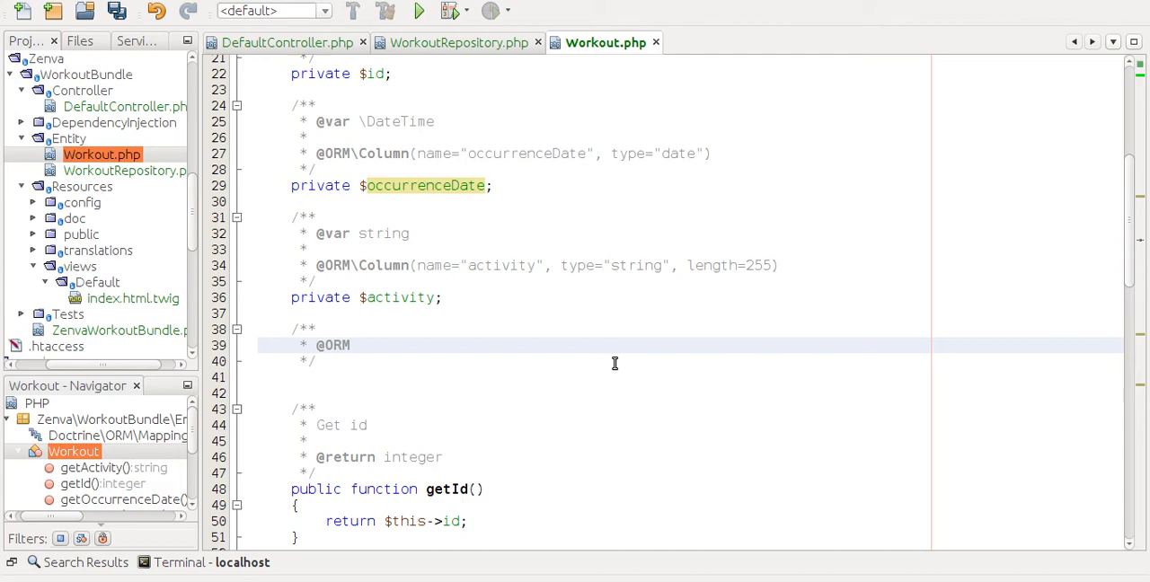
pyautogui.write('Co')
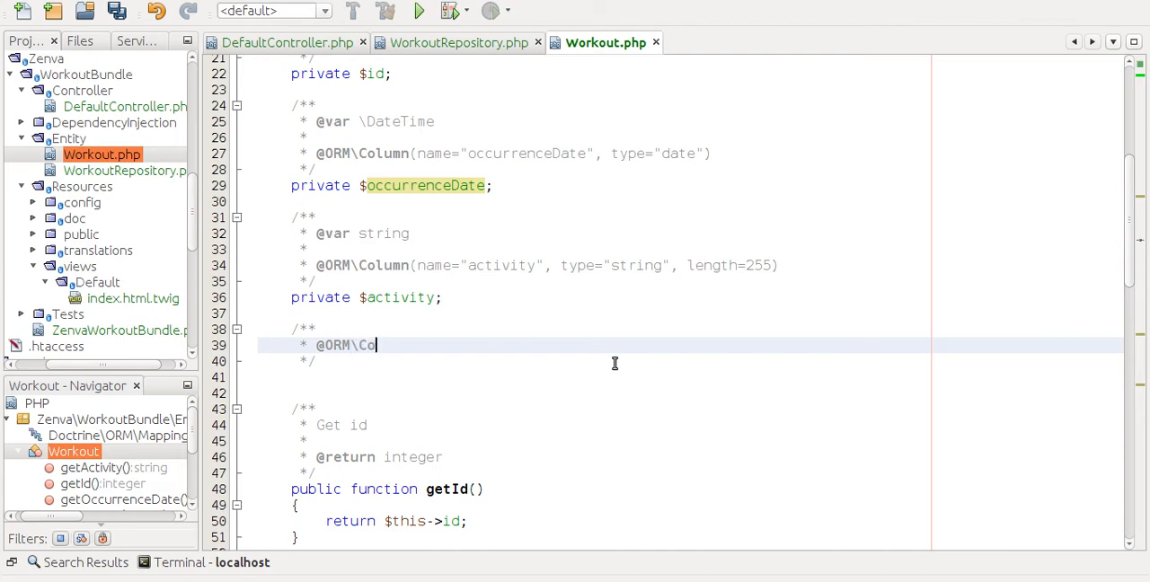
pyautogui.write('lumn(')
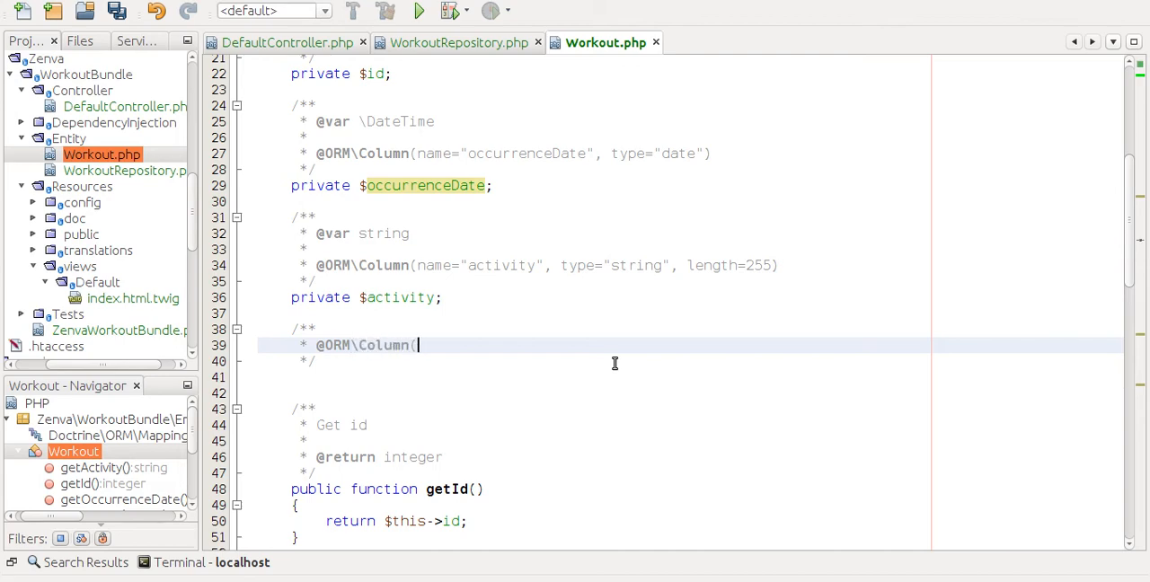
pyautogui.write('name="hours')
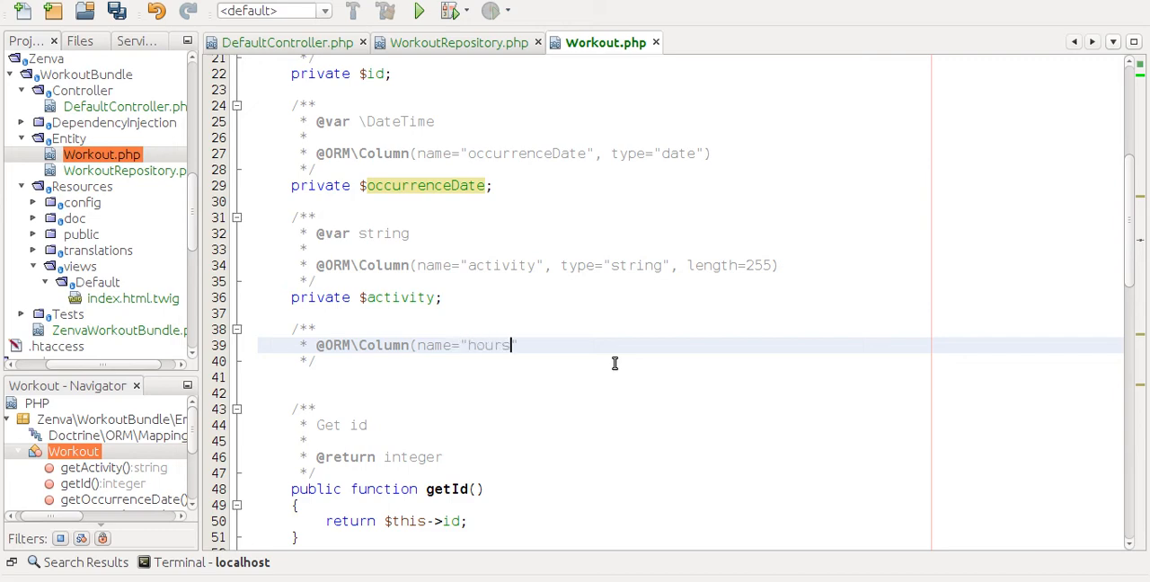
pyautogui.write(',')
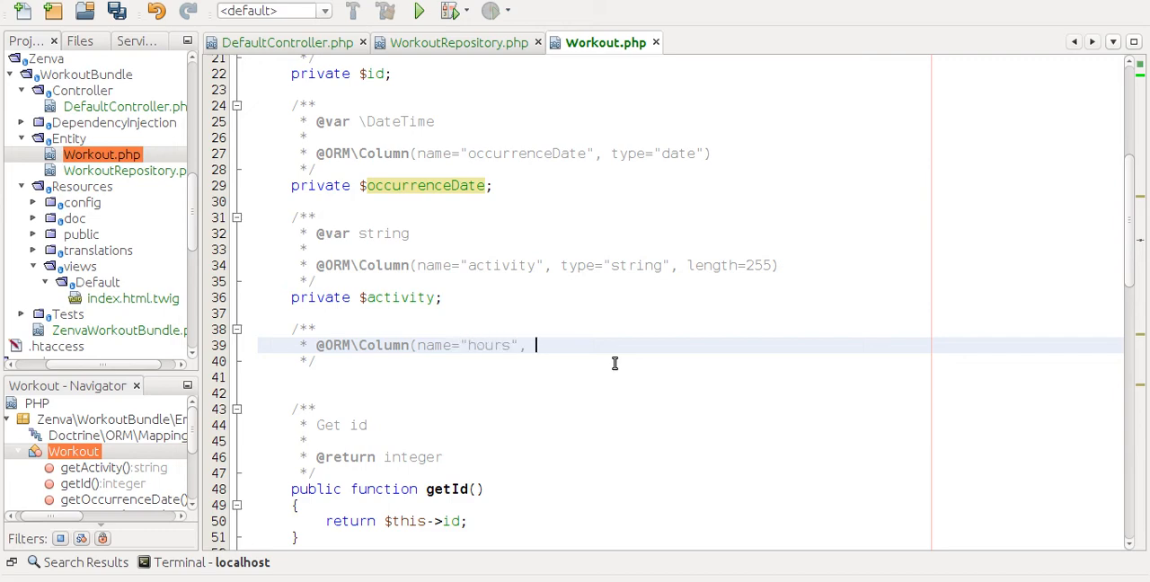
pyautogui.write('type')
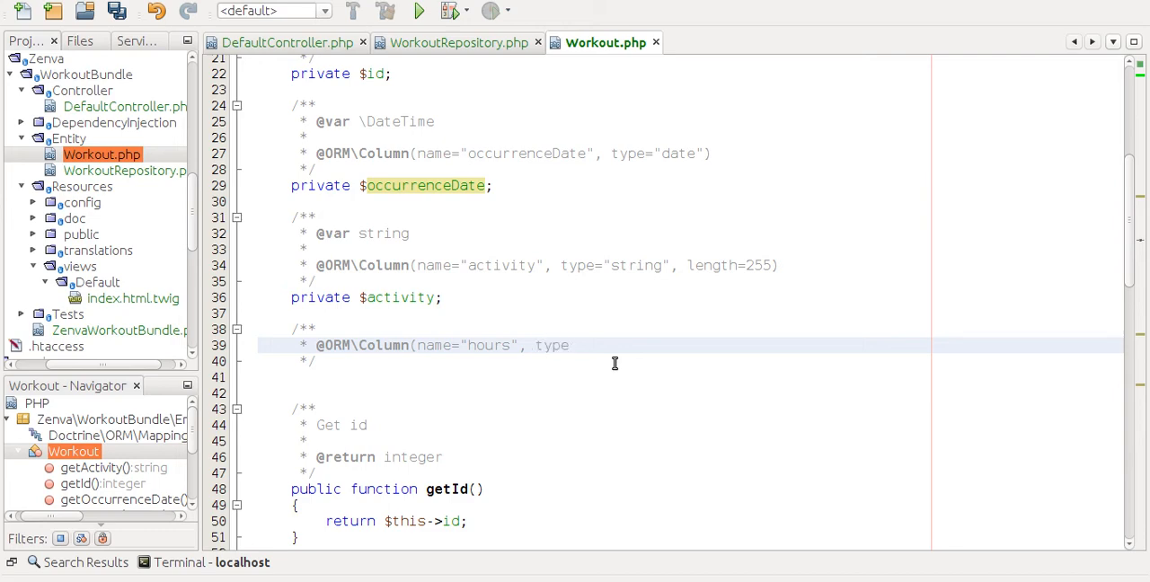
pyautogui.write('="float"')
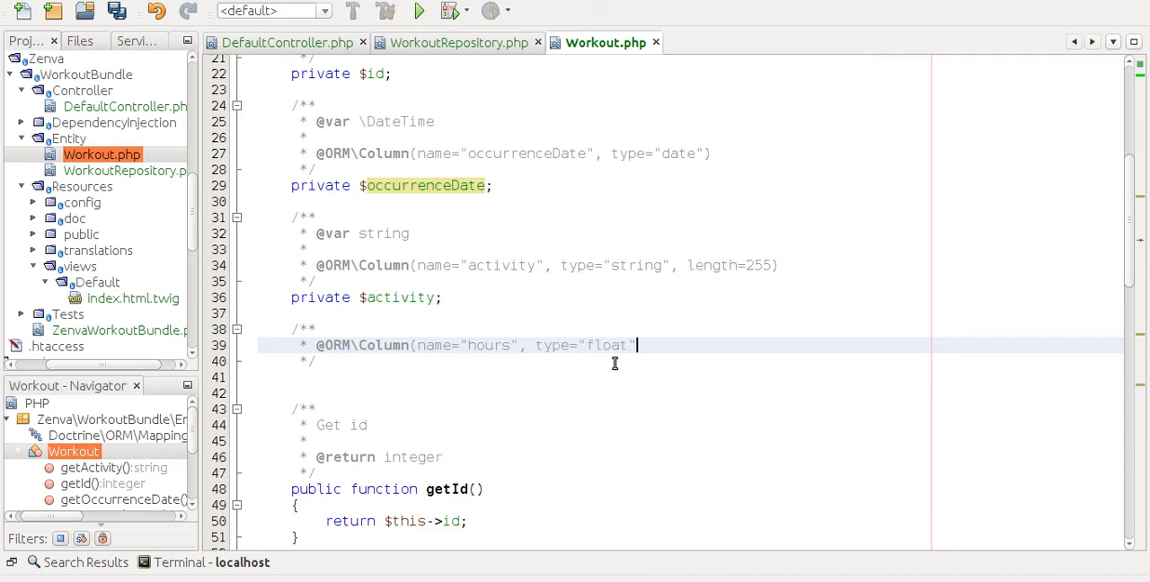
pyautogui.write(')')
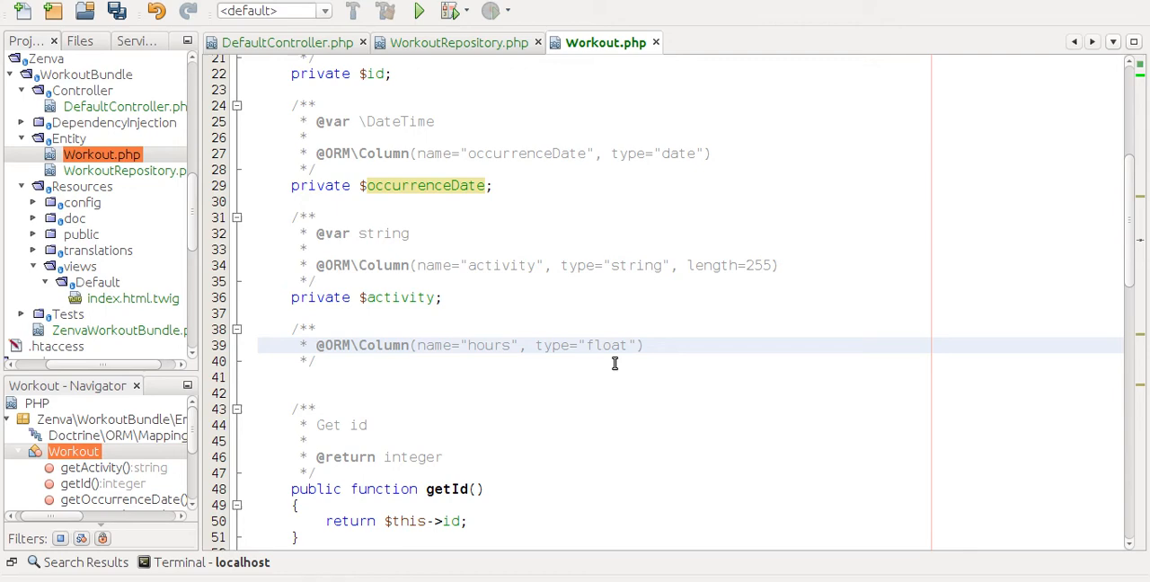
pyautogui.write('private $ho')
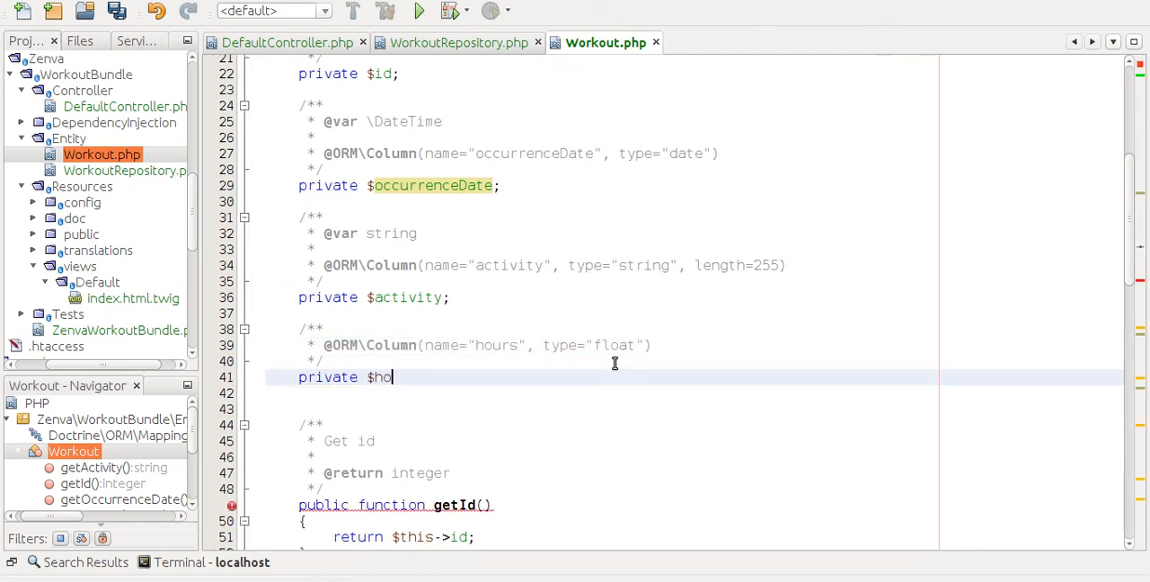
pyautogui.write('urs;')
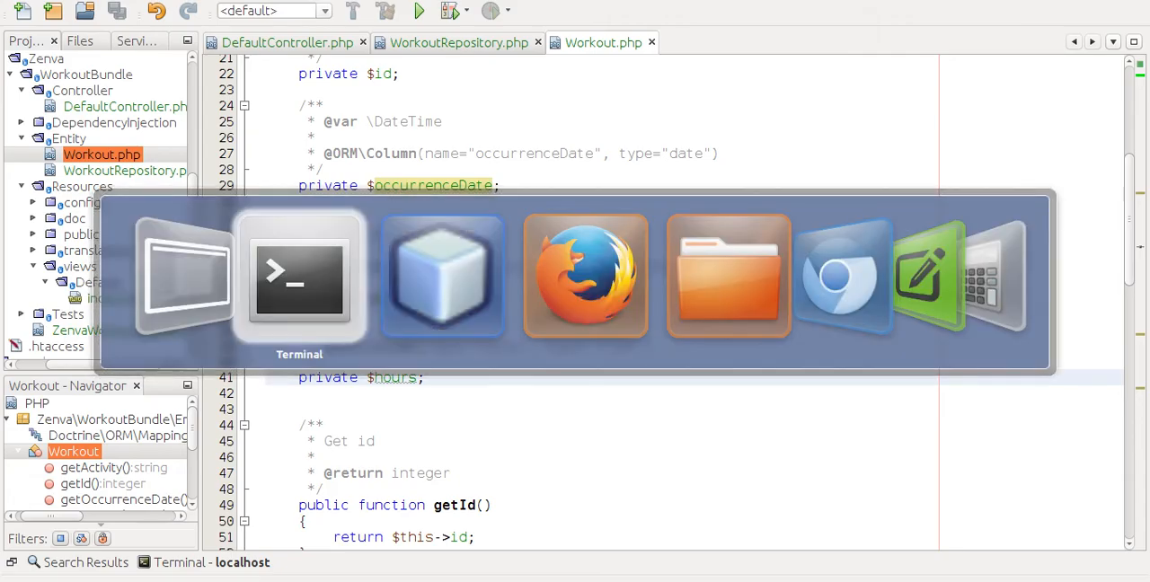
# - Add public function getHours() returning $this->hours at the end of the Workout class
pyautogui.click(299, 276)
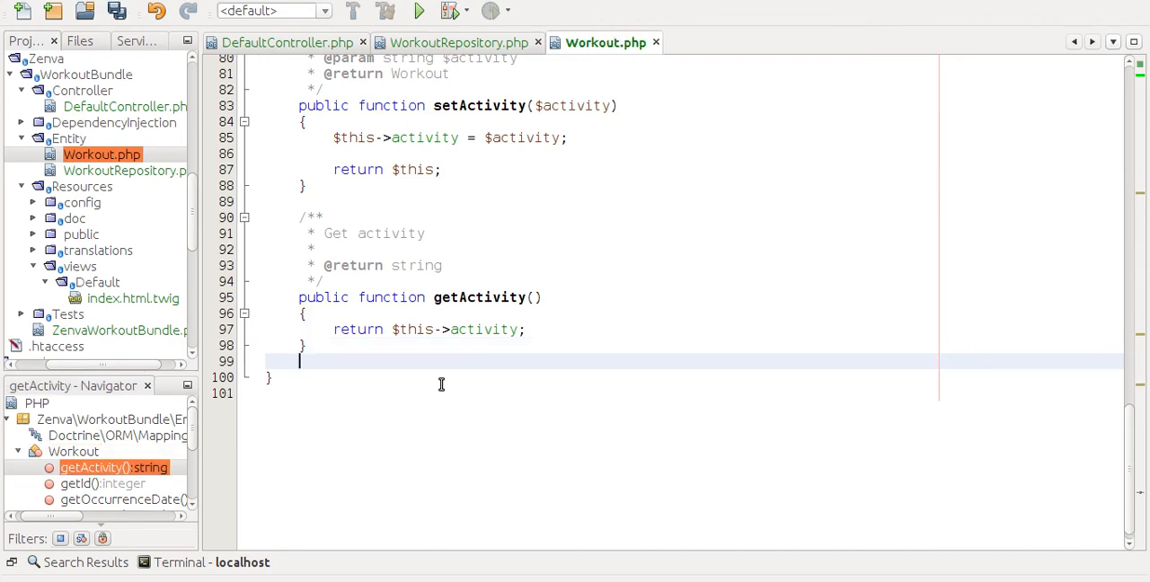
pyautogui.write('public fu')
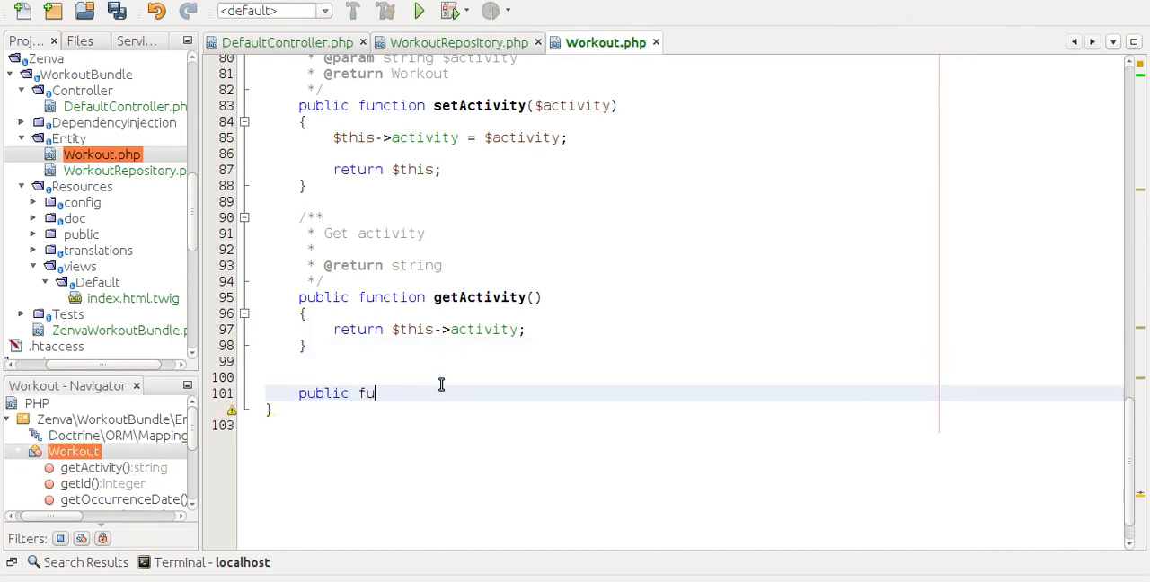
pyautogui.write('nction getH')
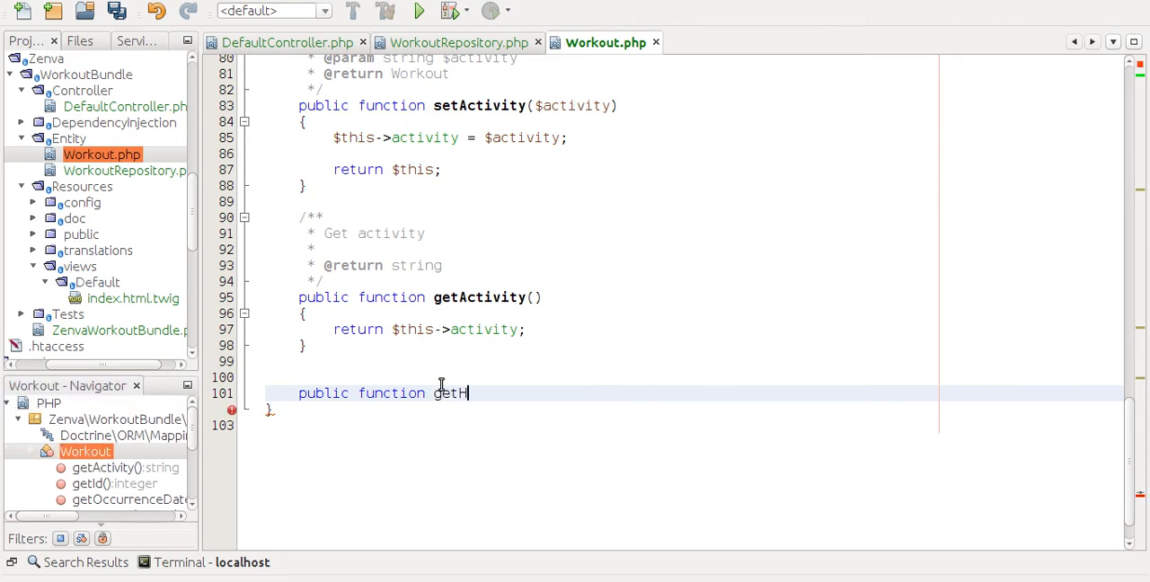
pyautogui.write('ours()')
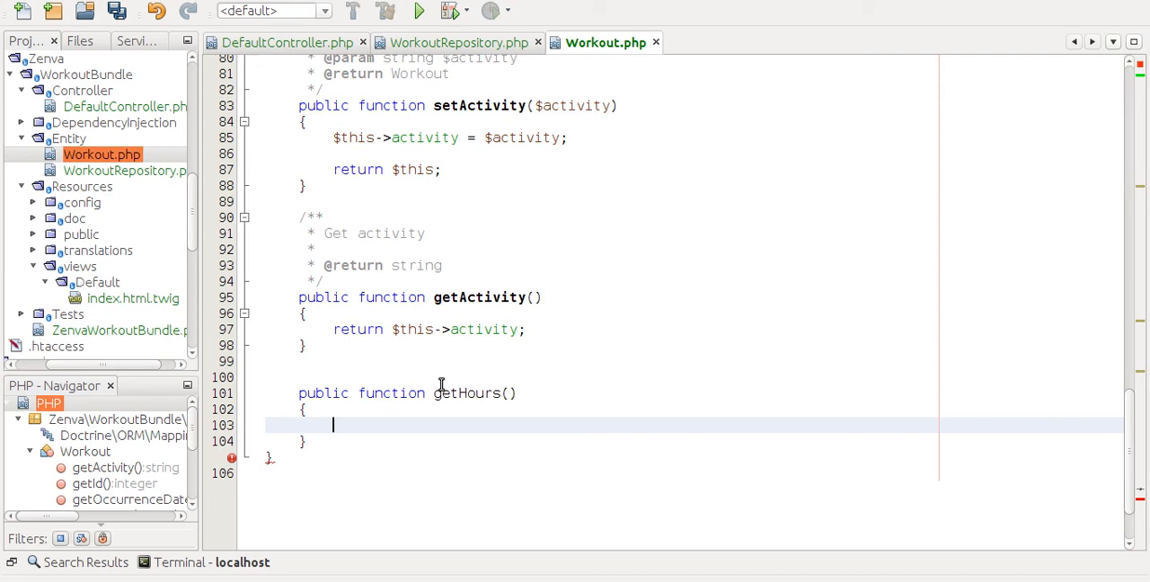
pyautogui.write('return $this0')
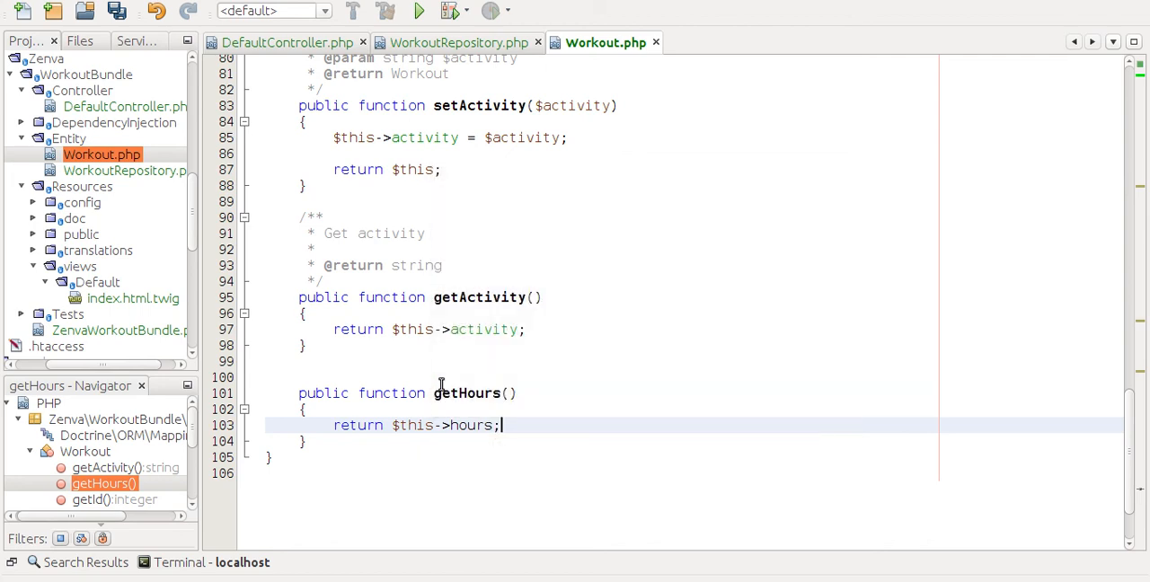
pyautogui.write('public function')
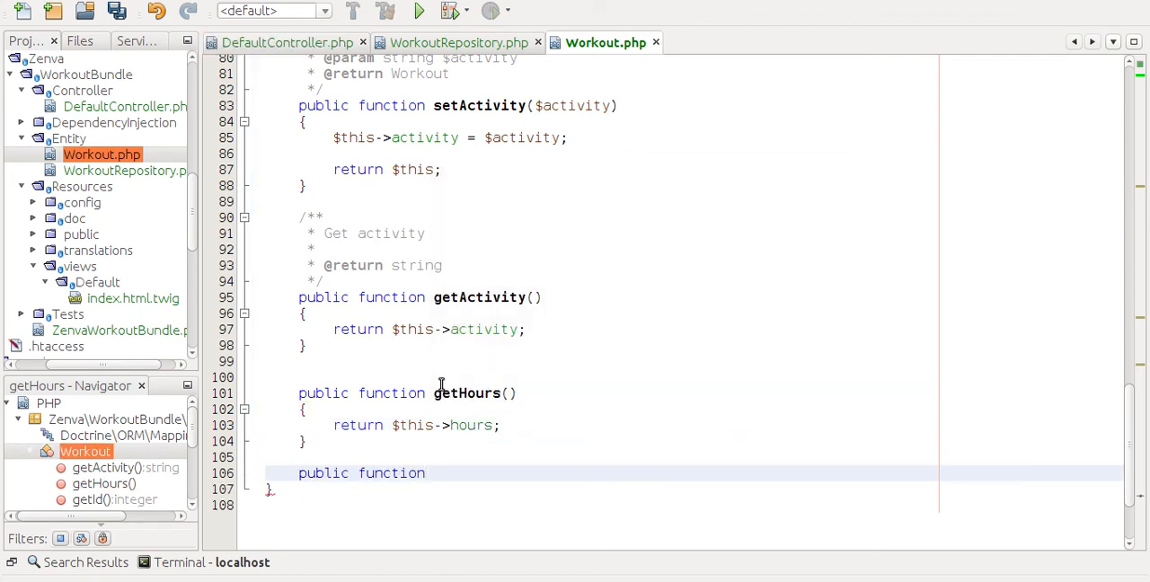
# - Write setHours($hours) assigning $this->hours = $hours; below getHours
pyautogui.write('setHours()')
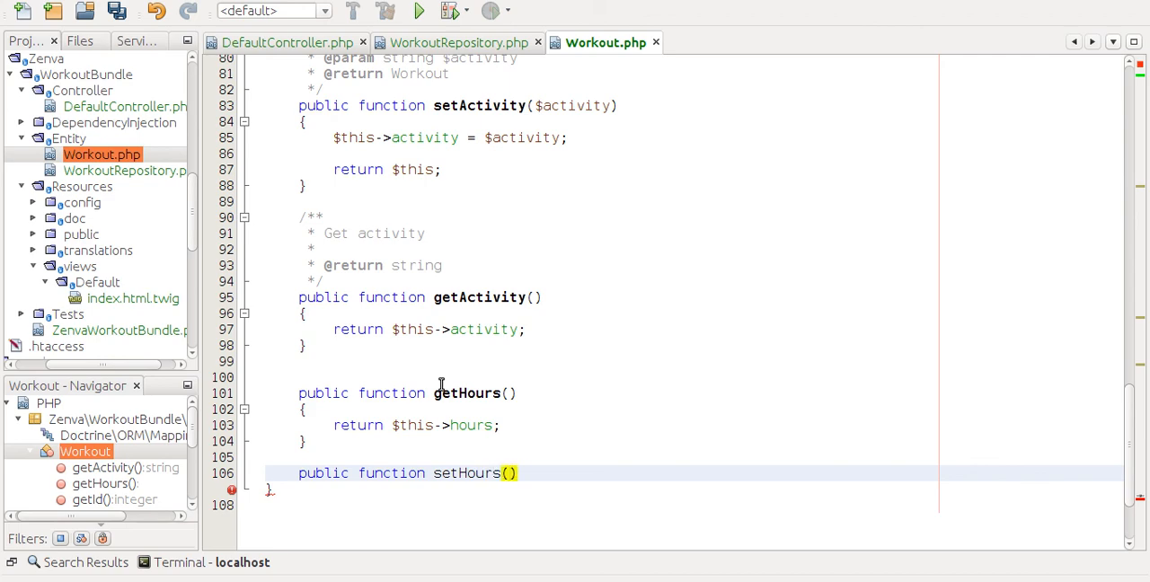
pyautogui.write('$hour')
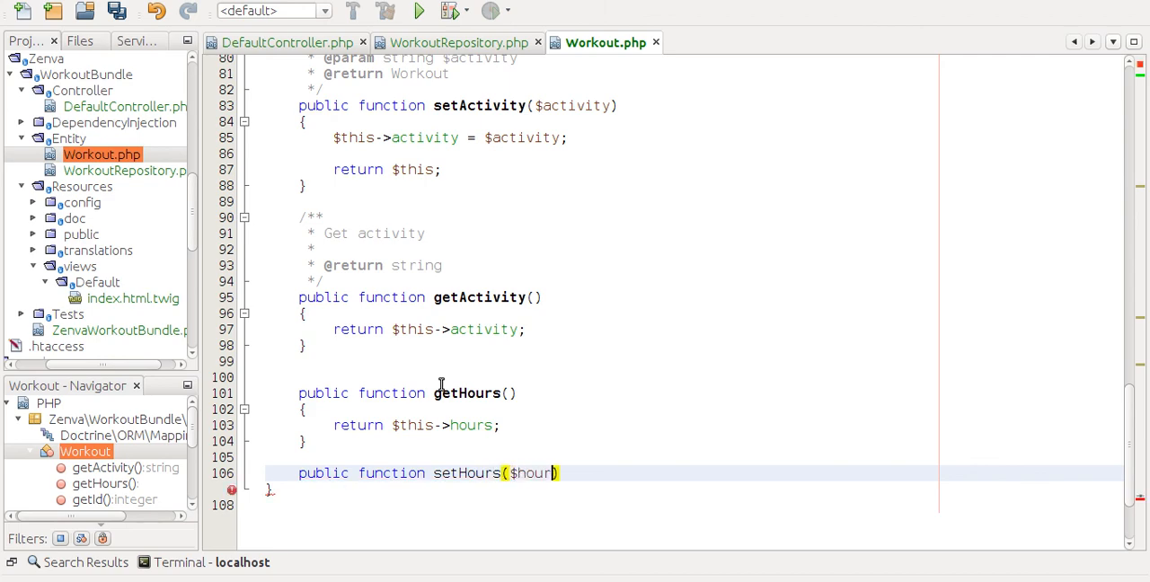
pyautogui.write('s')
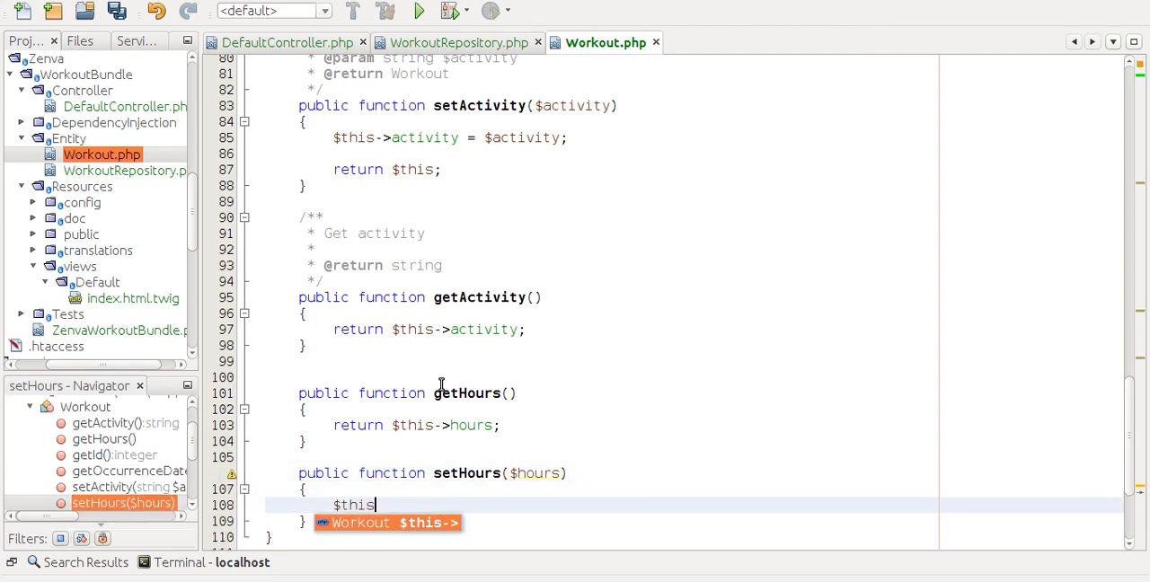
pyautogui.write('->hours')
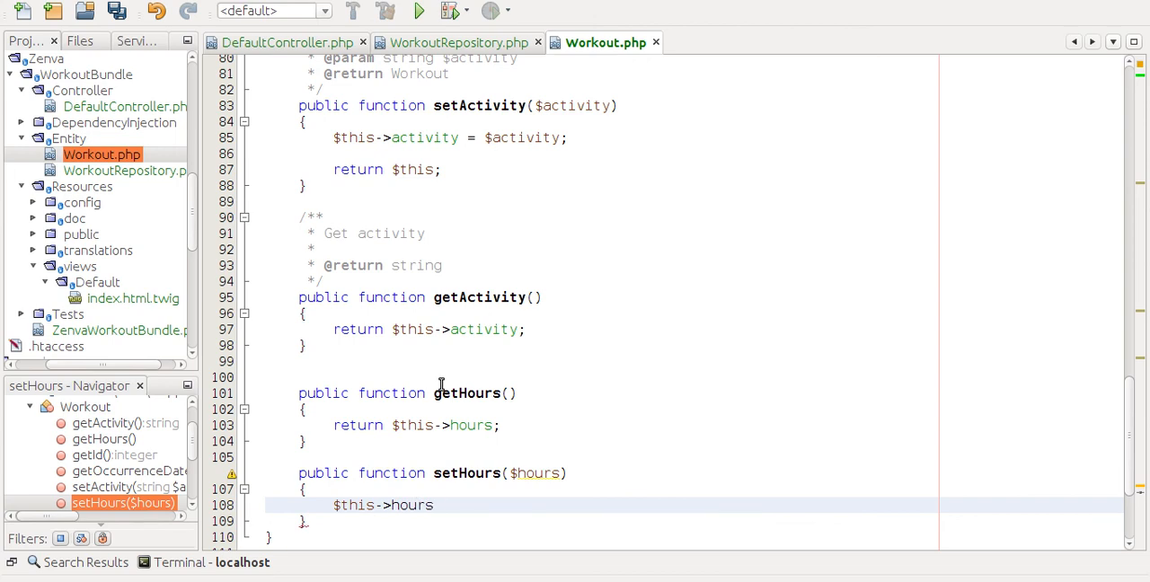
pyautogui.write('= $hours;')
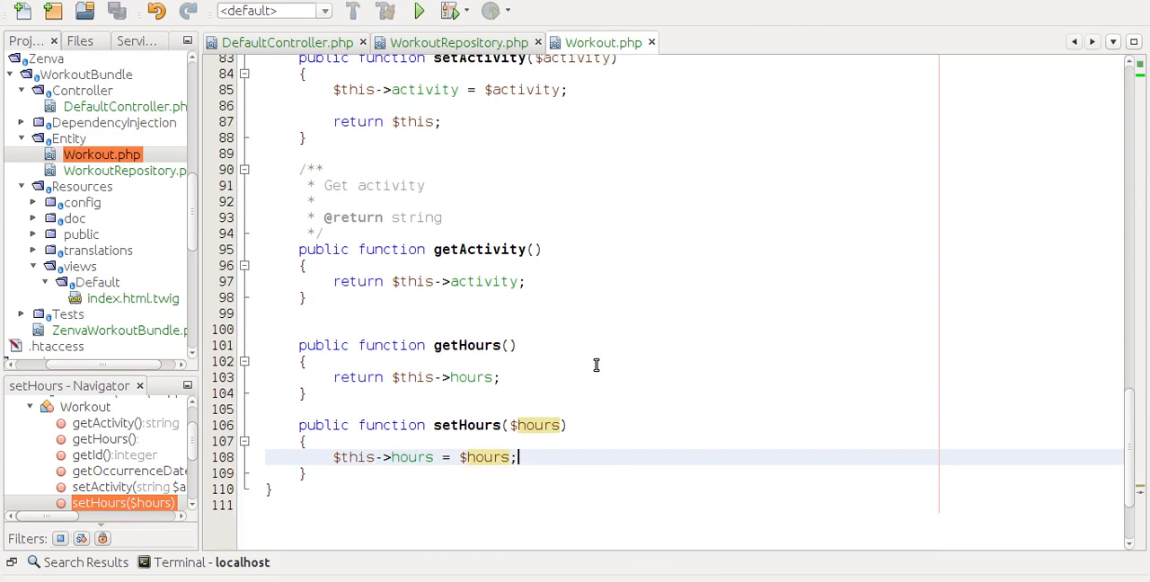
pyautogui.moveTo(680, 423)
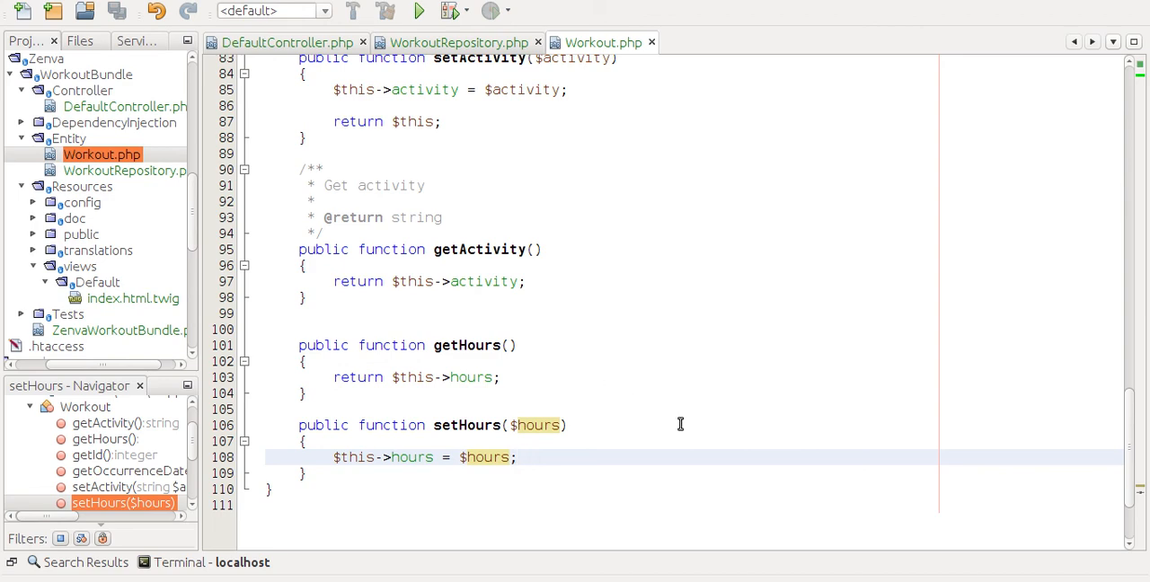